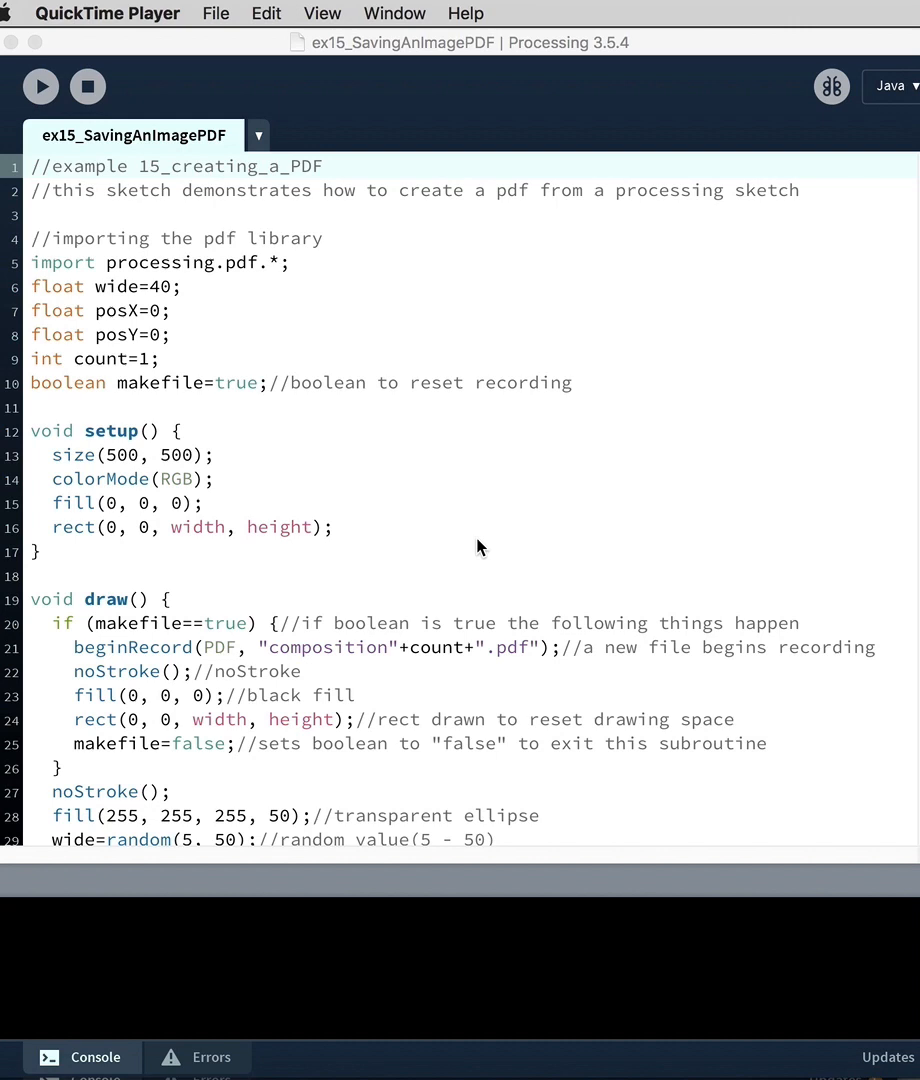
{"action": "mouse_move", "coordinate": [560, 305]}
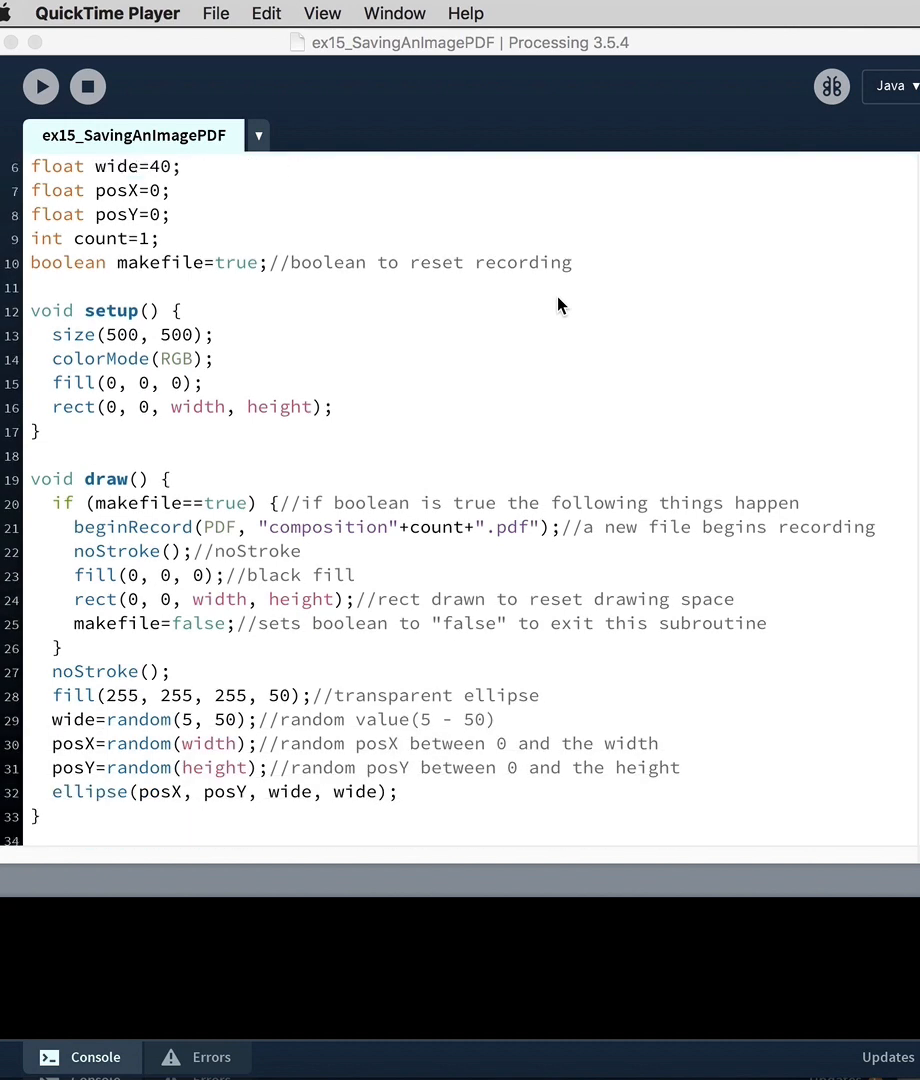
Step: Check the PDF library import and open the library manager from the Sketch menu
{"action": "scroll", "scroll_direction": "up", "scroll_amount": 3}
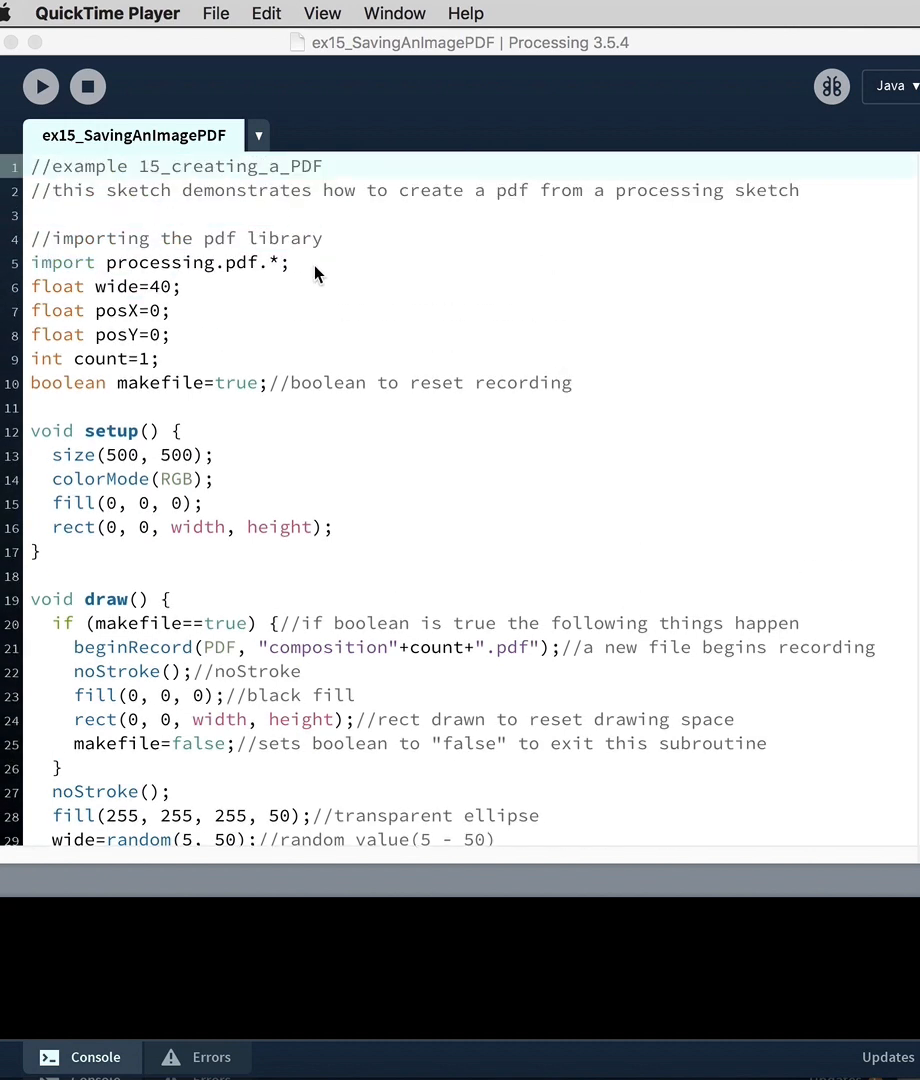
{"action": "mouse_move", "coordinate": [302, 271]}
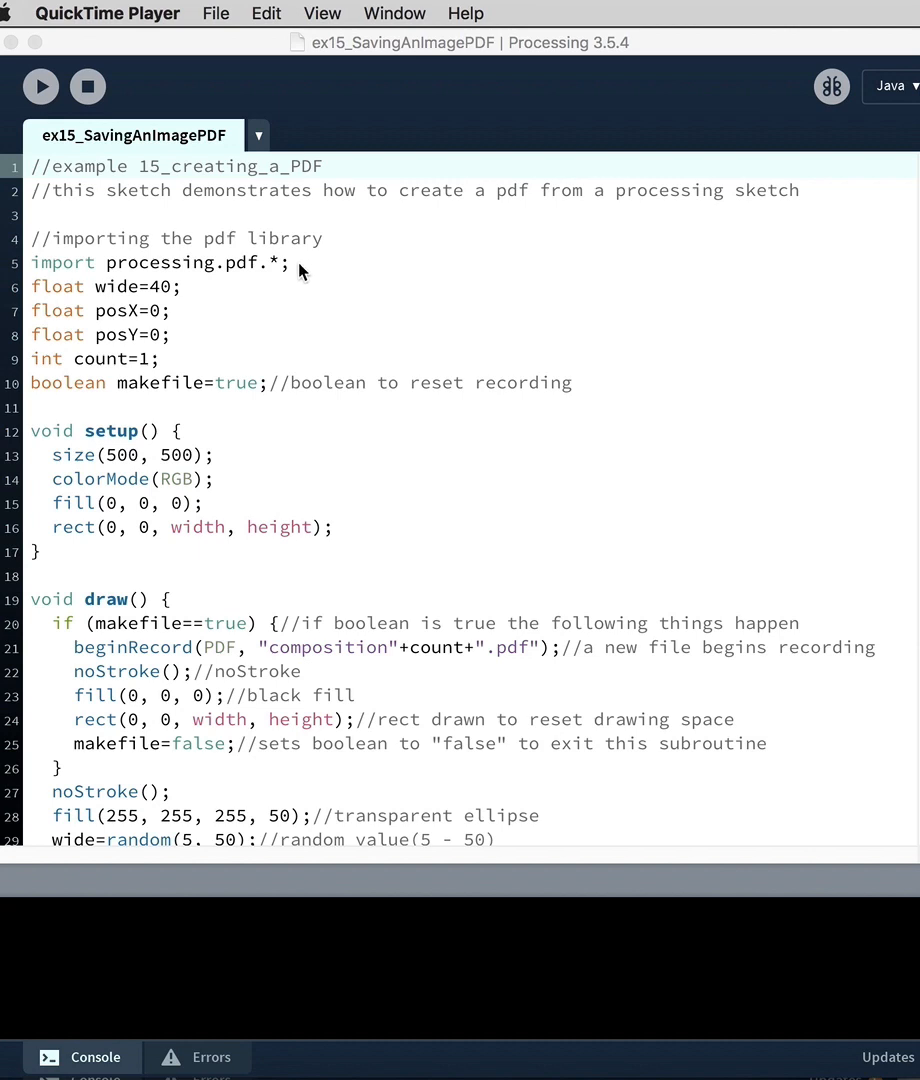
{"action": "left_click", "coordinate": [300, 263]}
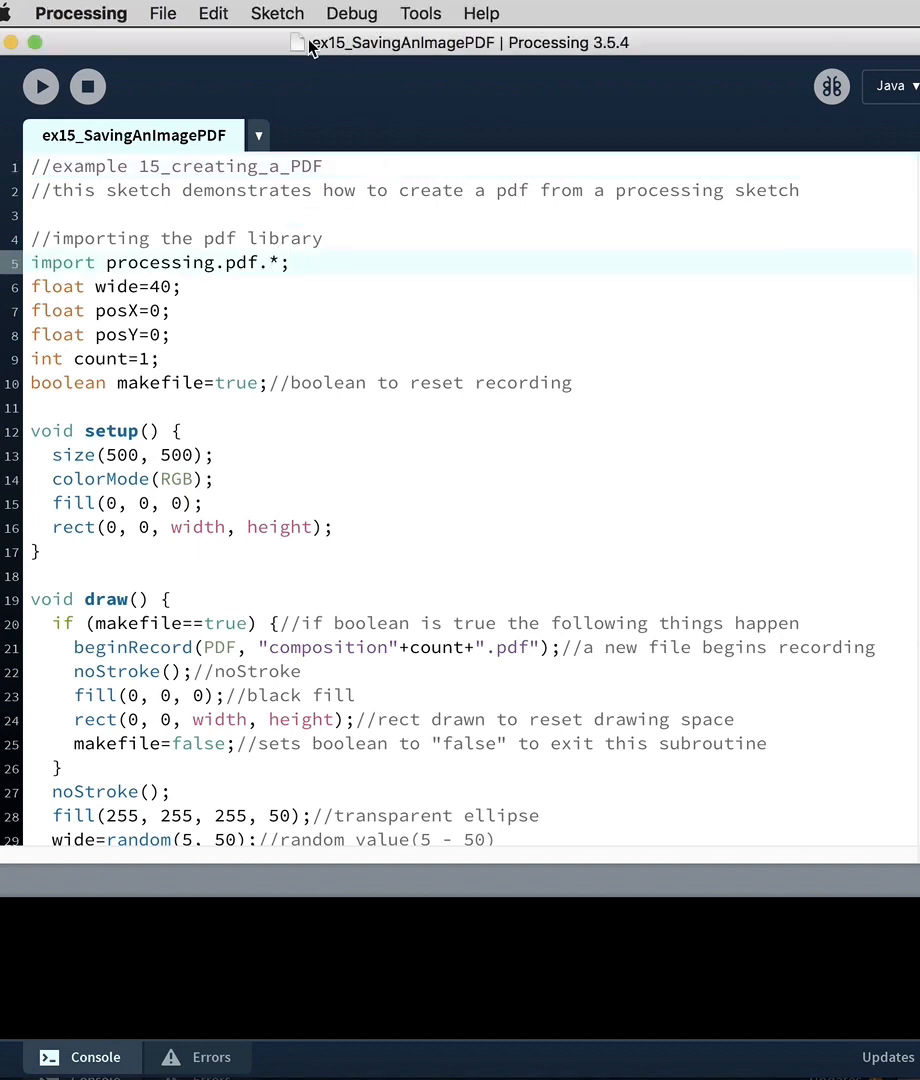
{"action": "left_click", "coordinate": [277, 13]}
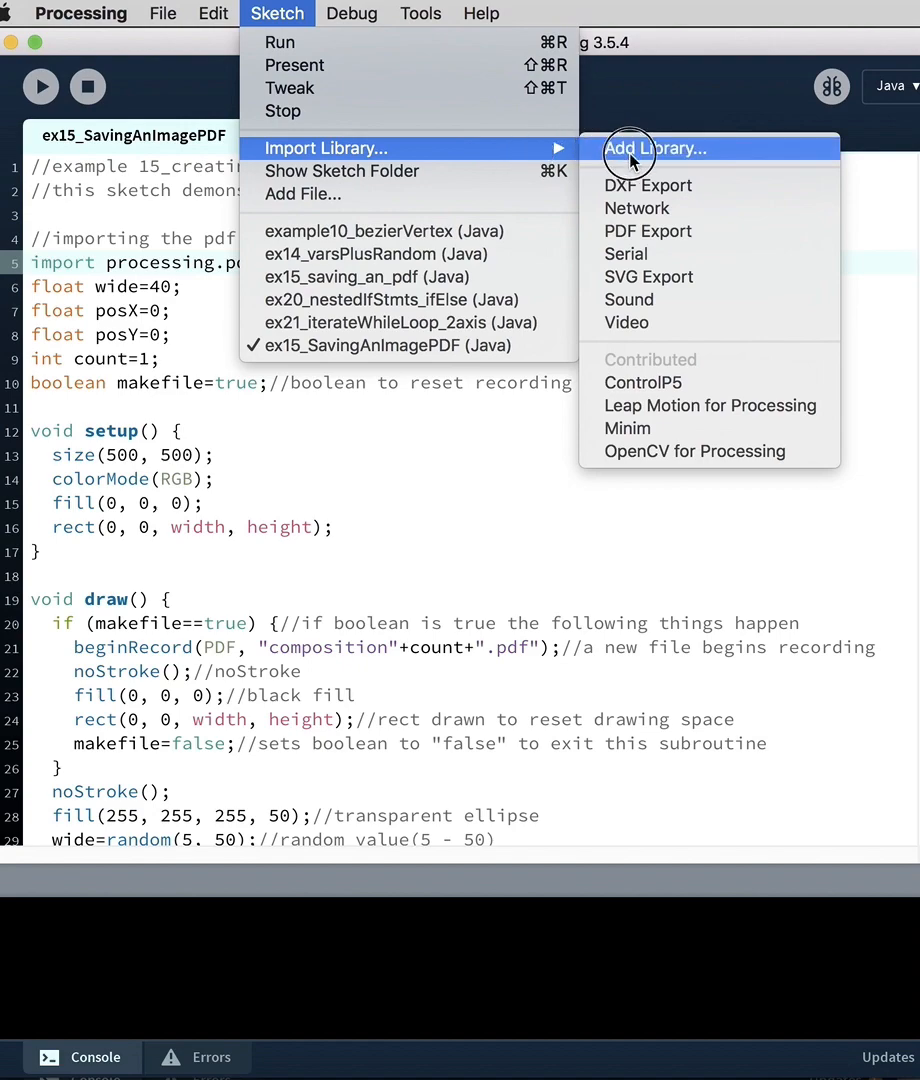
{"action": "left_click", "coordinate": [655, 148]}
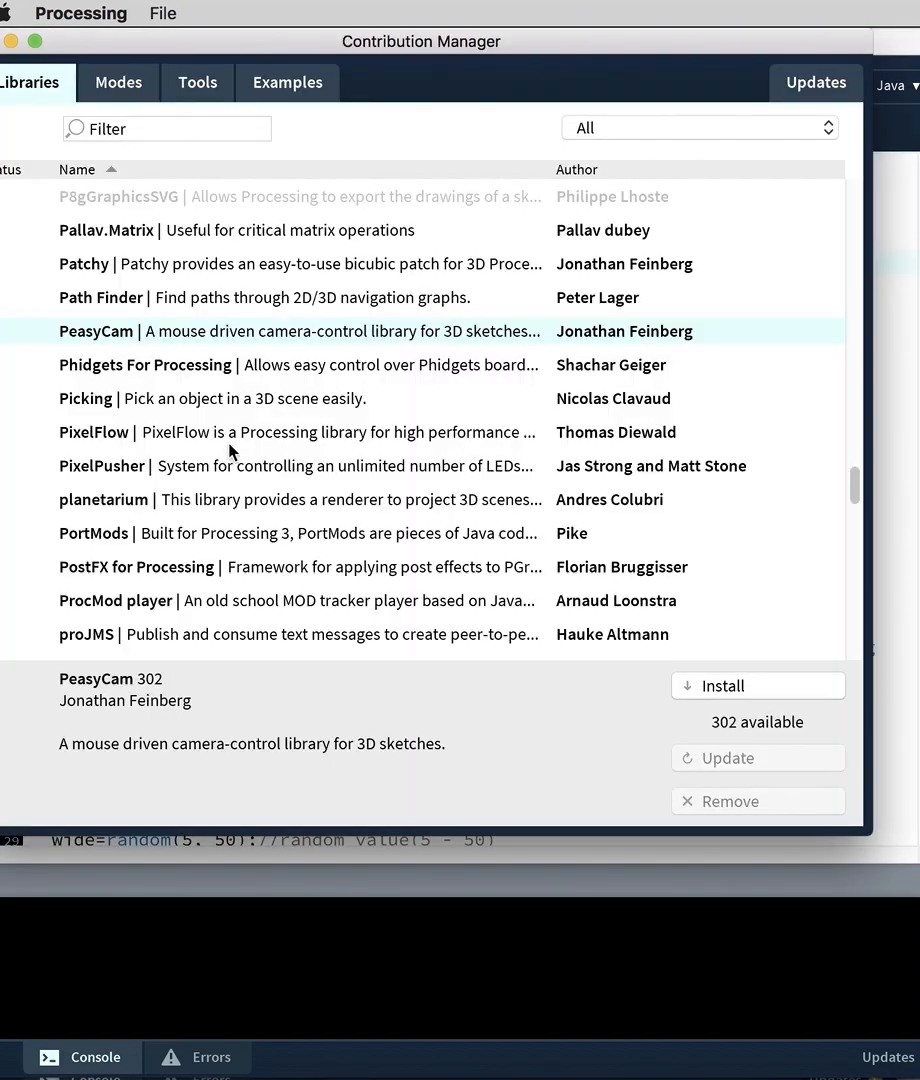
{"action": "scroll", "scroll_direction": "up", "scroll_amount": 3}
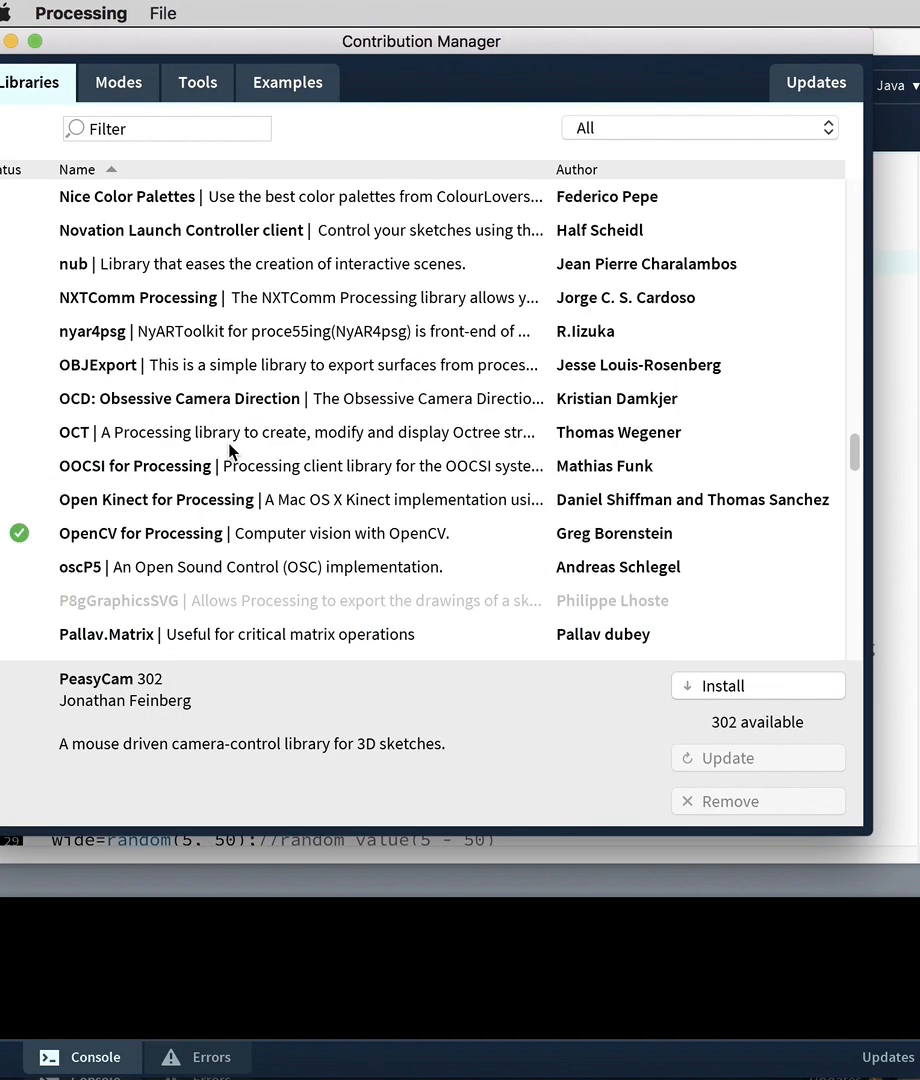
{"action": "scroll", "scroll_direction": "down", "scroll_amount": 3}
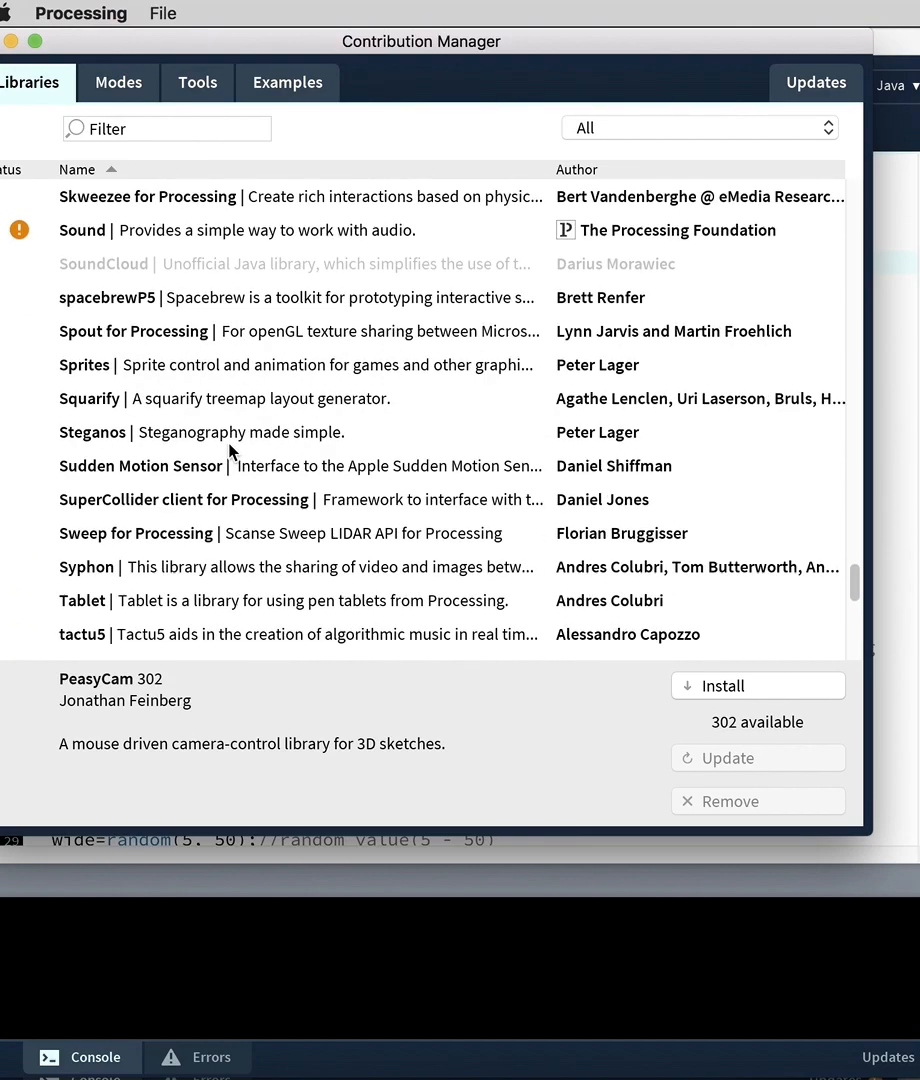
{"action": "scroll", "scroll_direction": "up", "scroll_amount": 3}
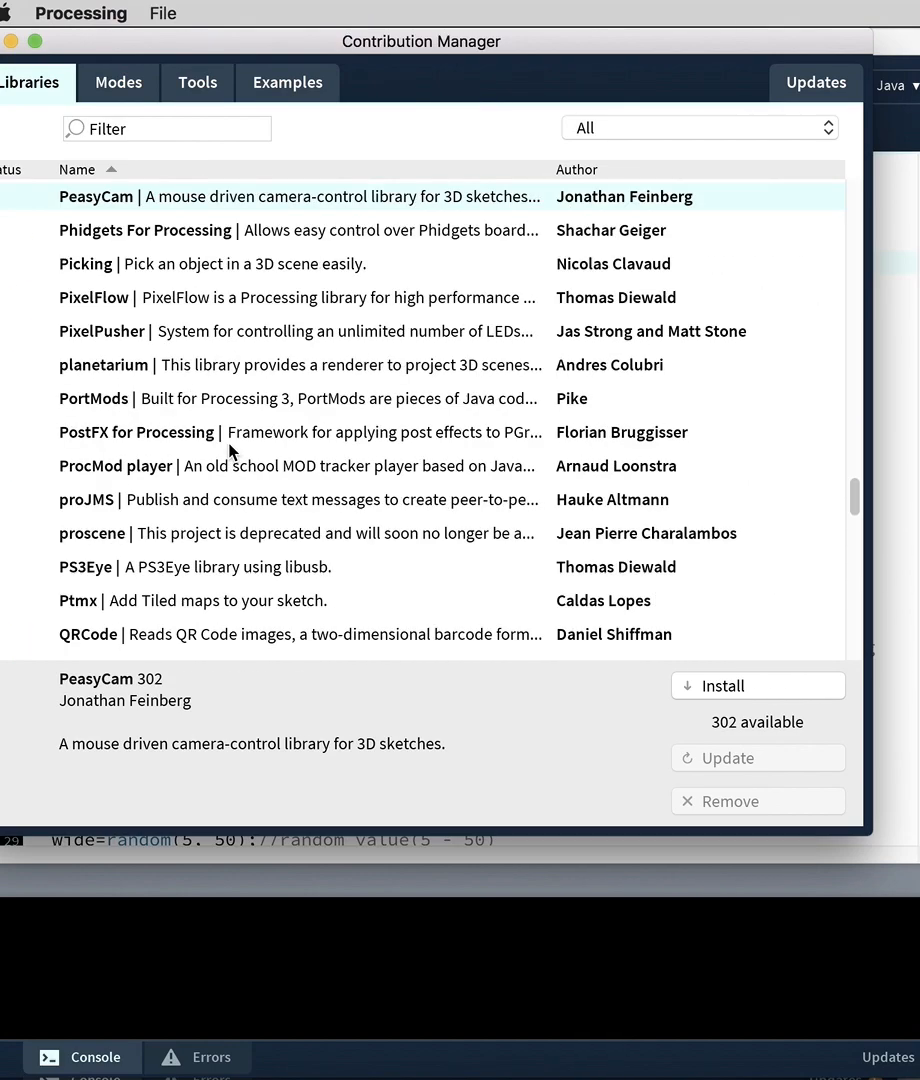
{"action": "mouse_move", "coordinate": [106, 167]}
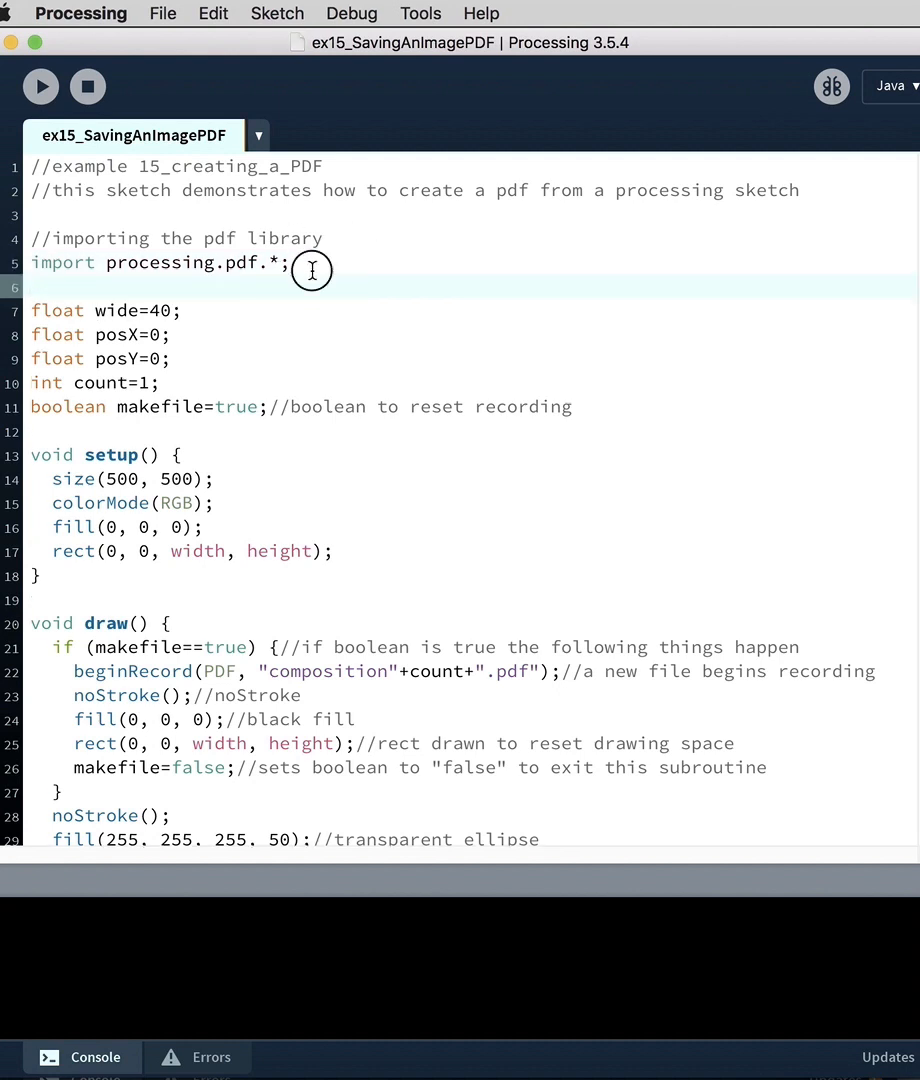
Step: Review the pdf import line, the count variable and the makefile true declaration
{"action": "triple_click", "coordinate": [160, 262]}
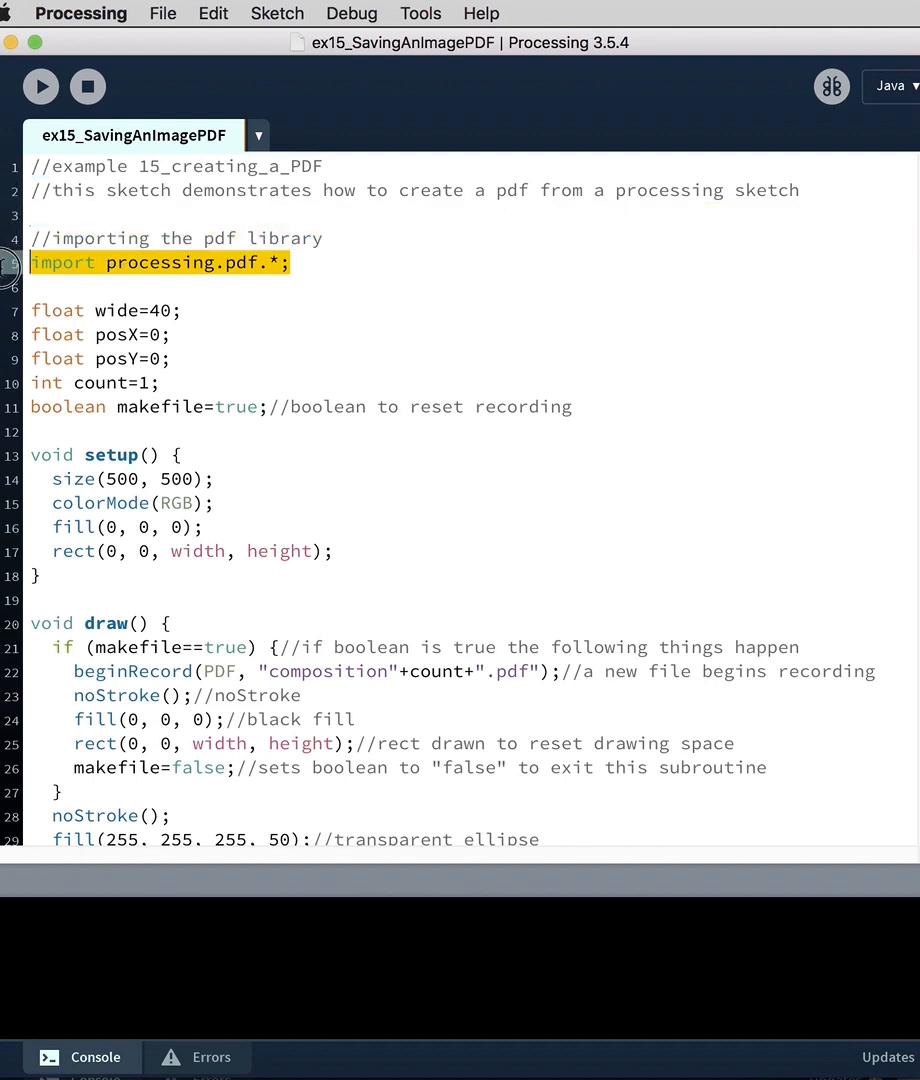
{"action": "scroll", "scroll_direction": "down", "scroll_amount": 3}
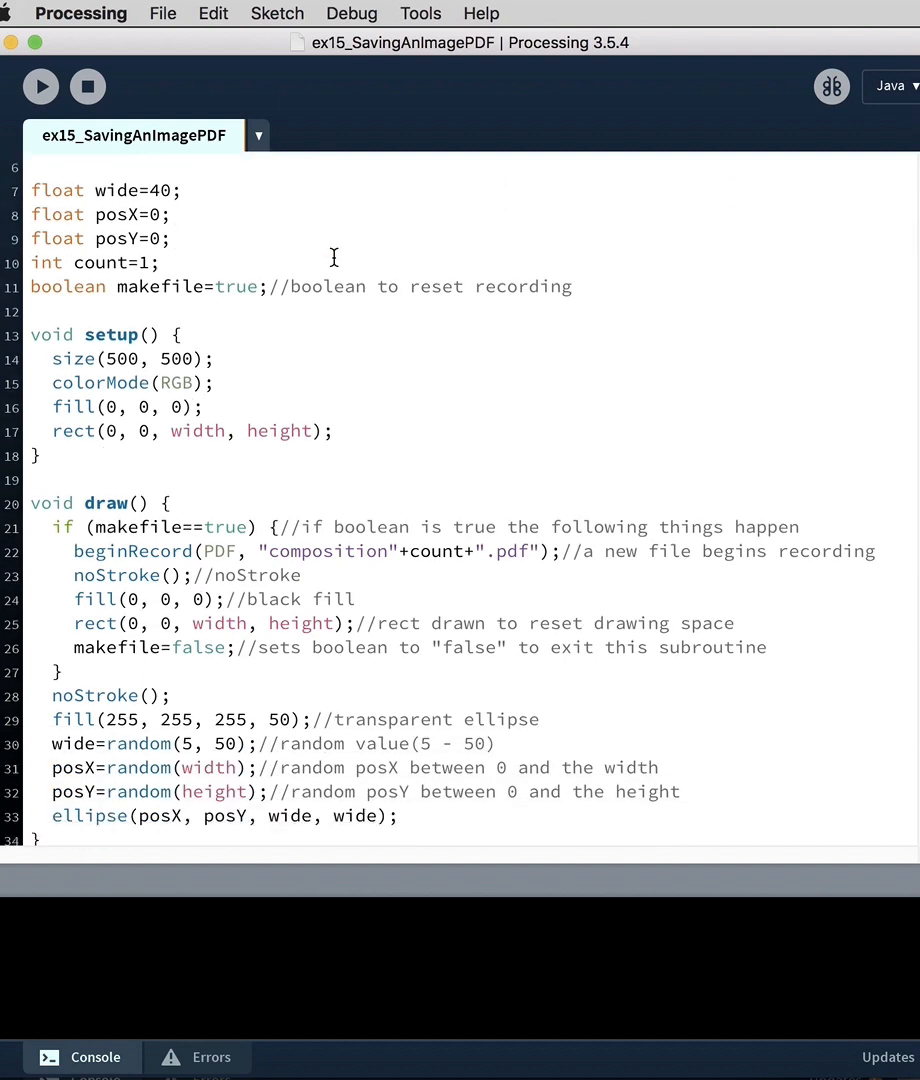
{"action": "mouse_move", "coordinate": [178, 214]}
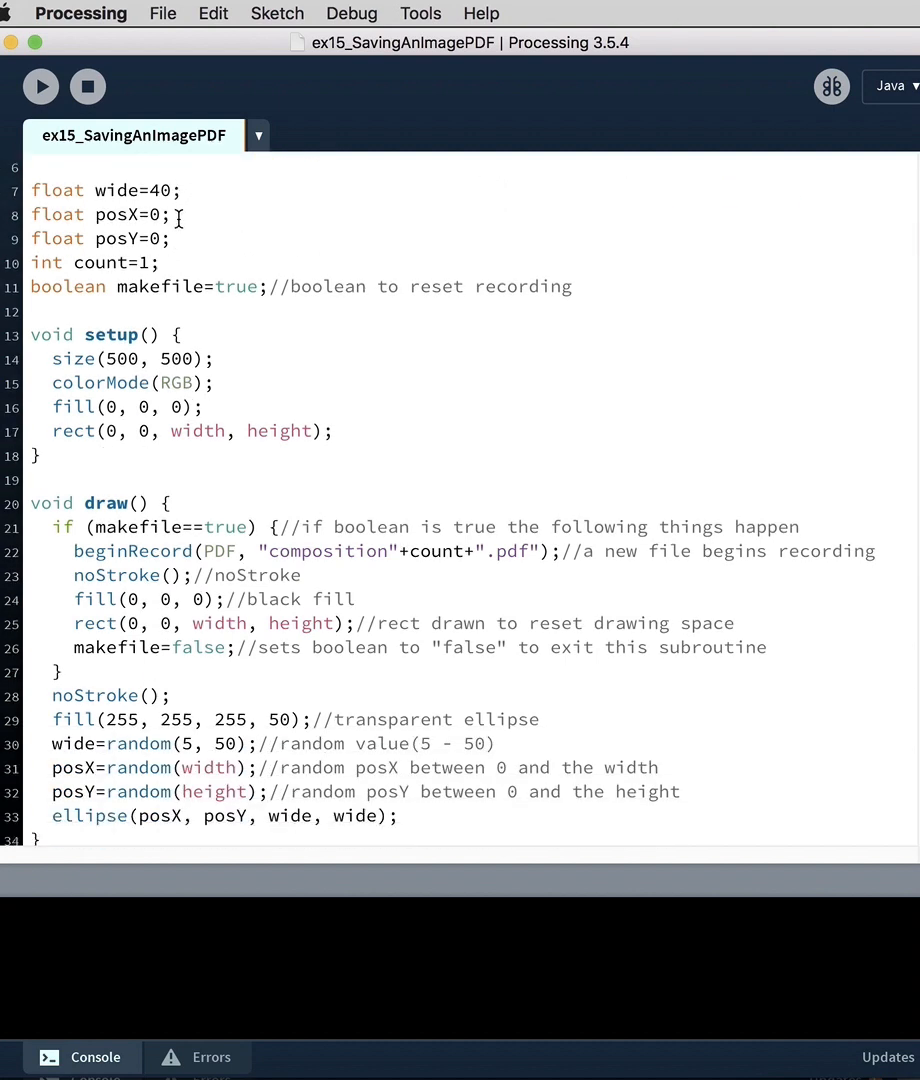
{"action": "double_click", "coordinate": [140, 190]}
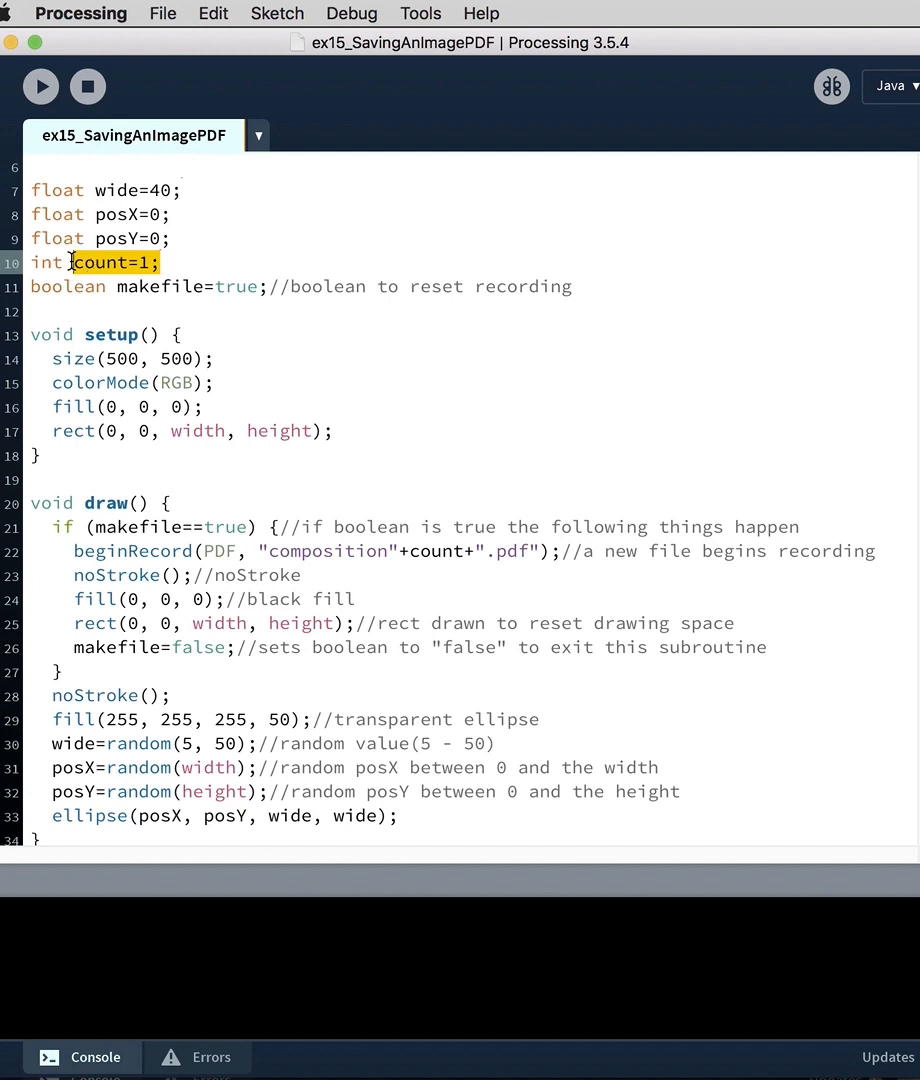
{"action": "mouse_move", "coordinate": [228, 309]}
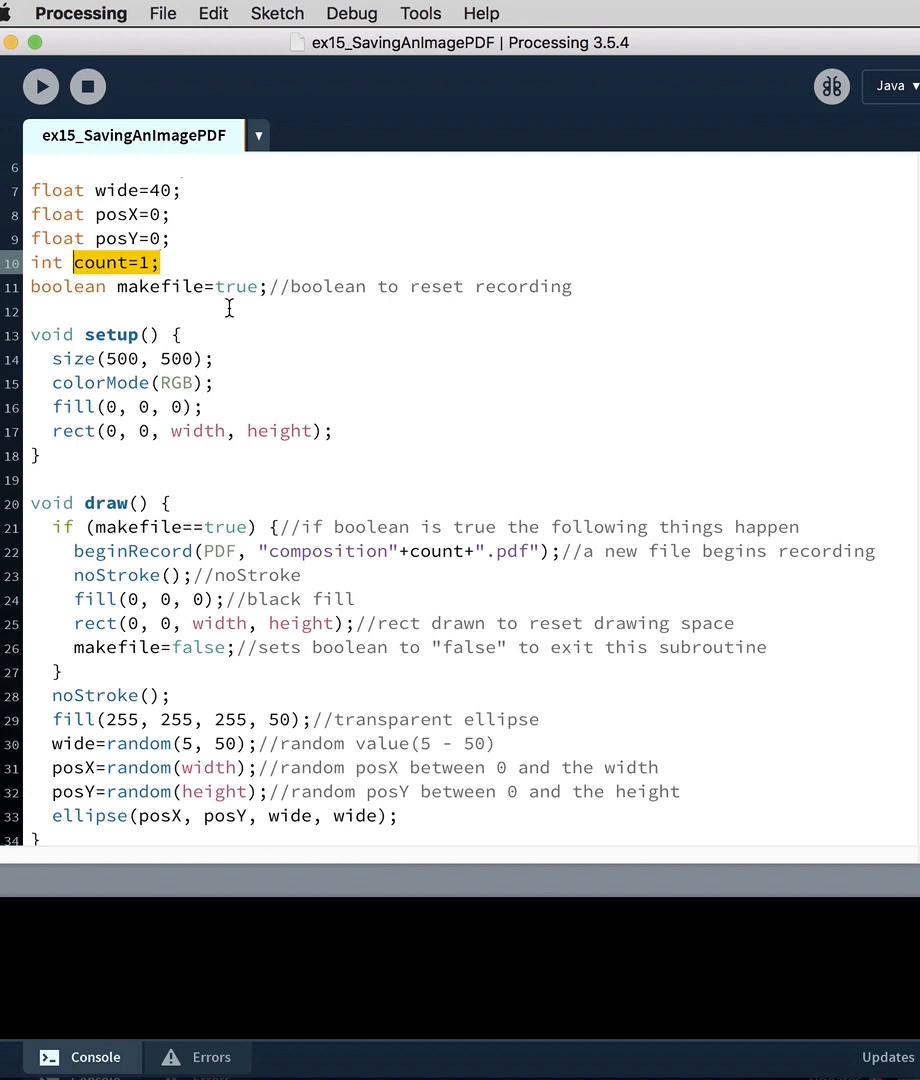
{"action": "left_click", "coordinate": [270, 287]}
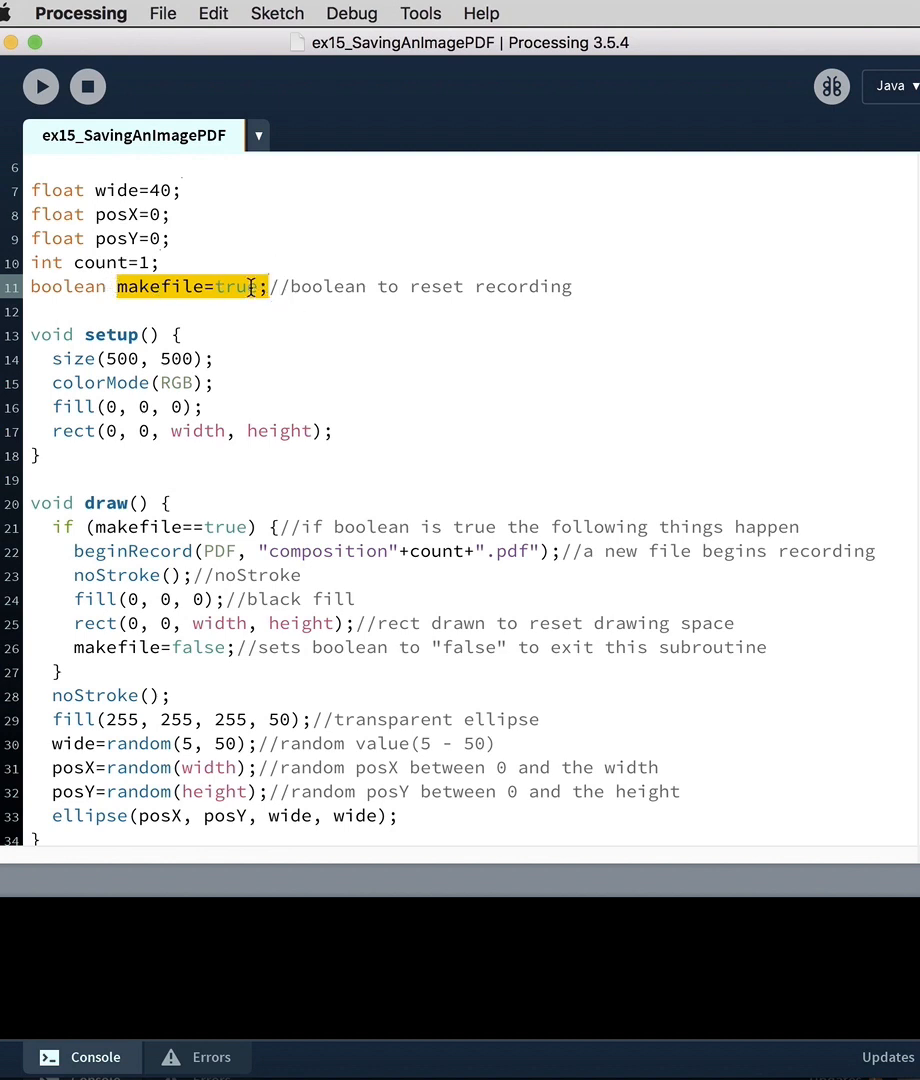
{"action": "left_click", "coordinate": [205, 287]}
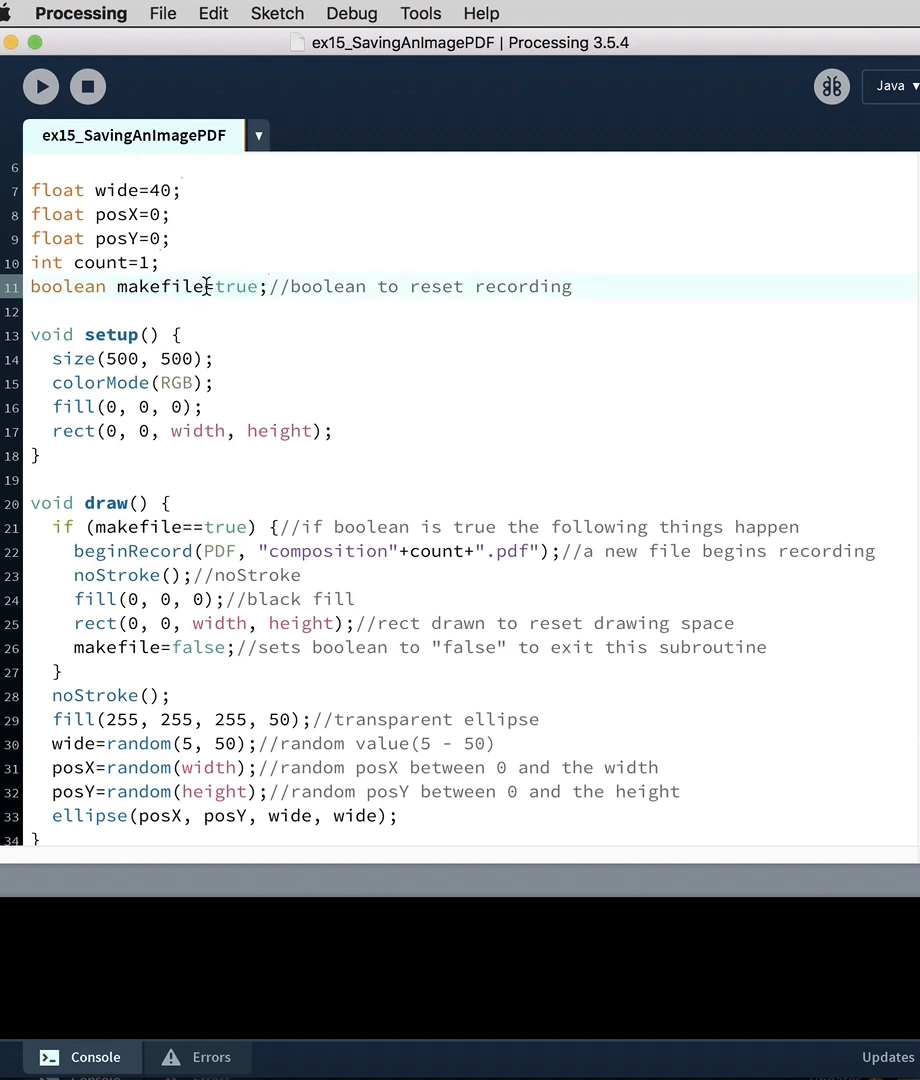
{"action": "mouse_move", "coordinate": [279, 278]}
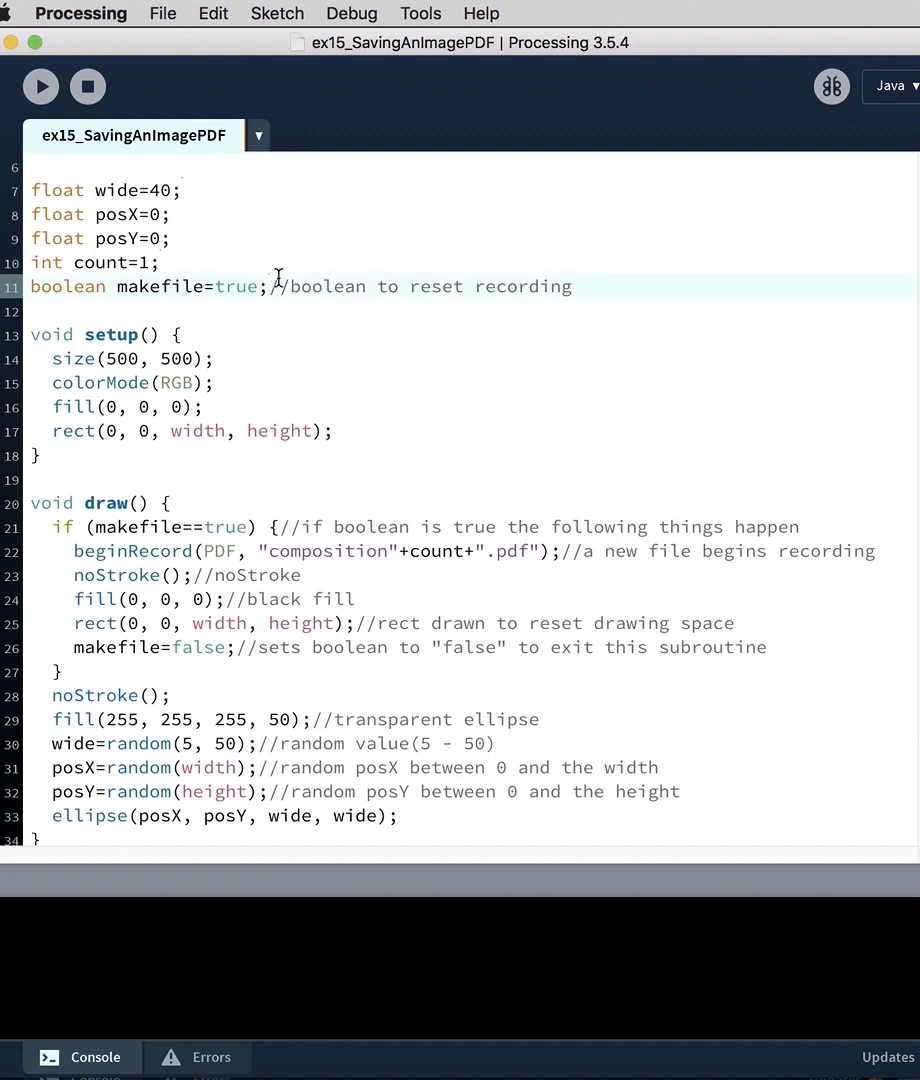
{"action": "double_click", "coordinate": [237, 286]}
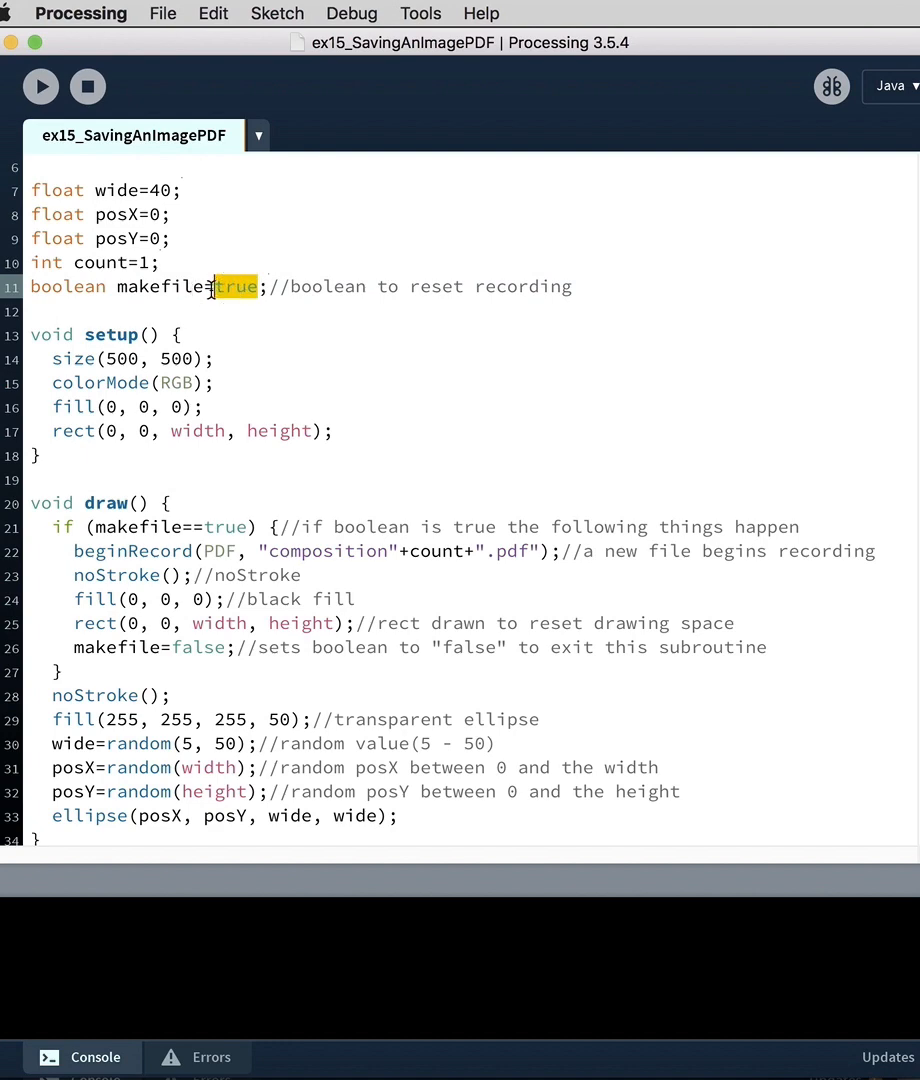
{"action": "scroll", "scroll_direction": "down", "scroll_amount": 3}
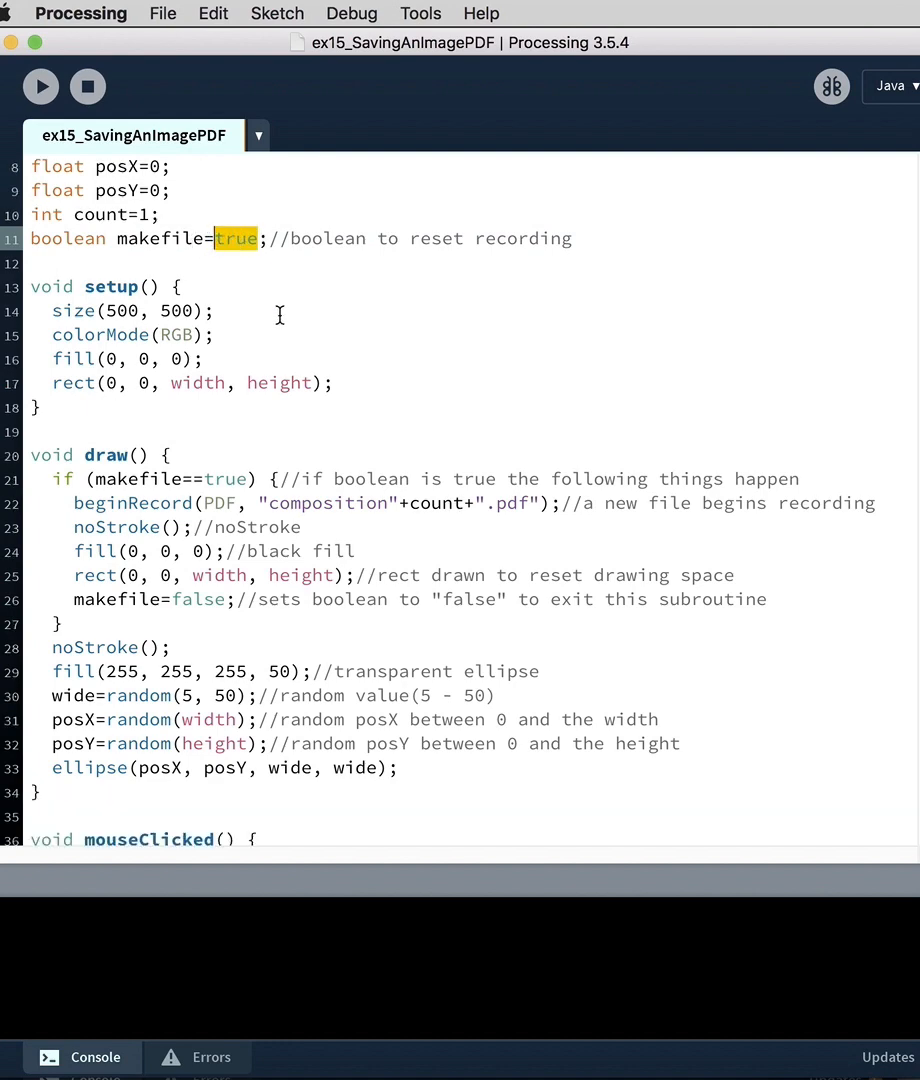
{"action": "scroll", "scroll_direction": "down", "scroll_amount": 3}
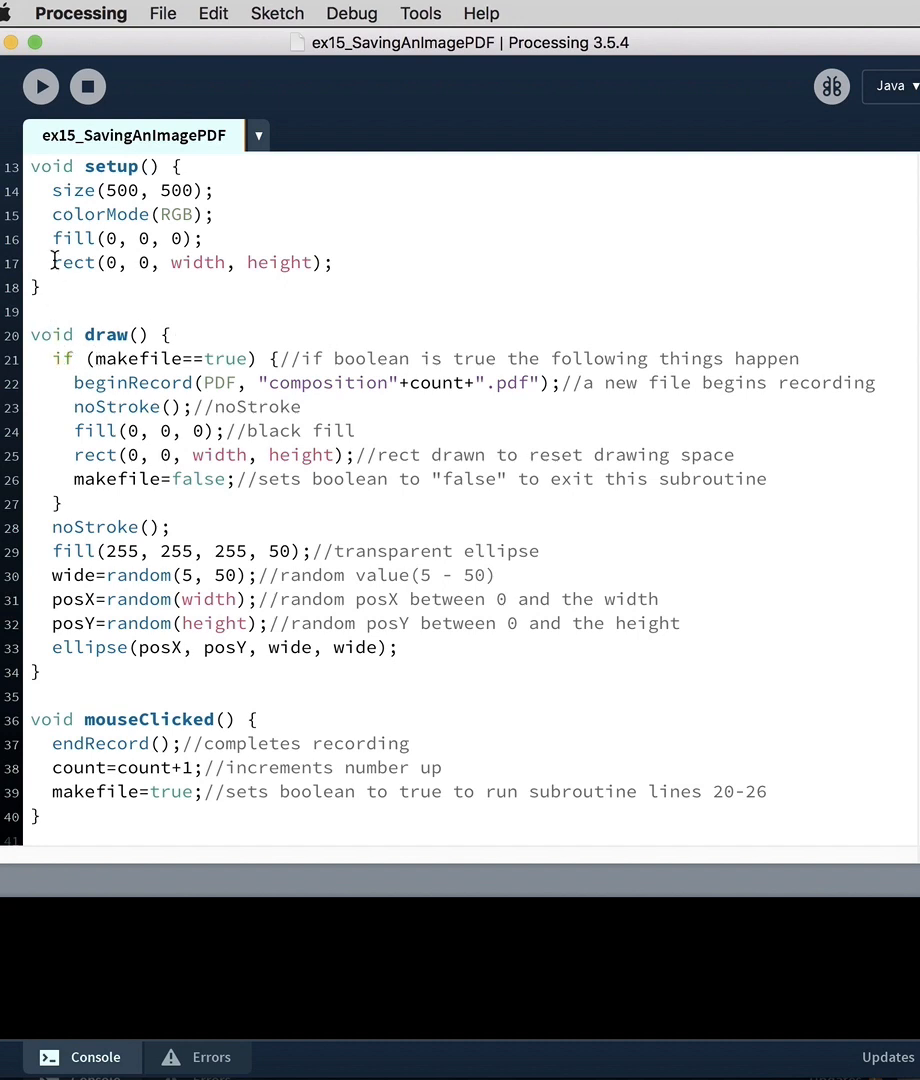
Step: Inspect the background rect, the 'composition' file name and the translucent circle-drawing lines
{"action": "triple_click", "coordinate": [190, 262]}
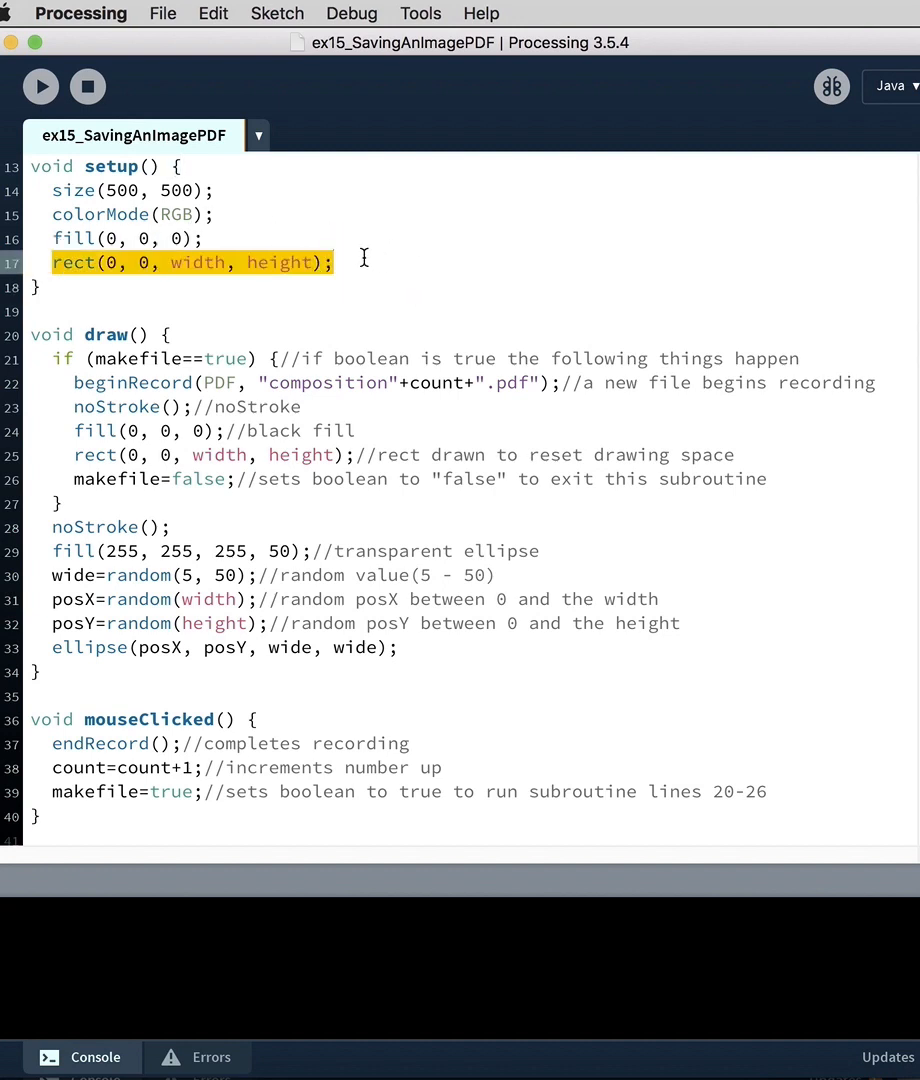
{"action": "mouse_move", "coordinate": [182, 263]}
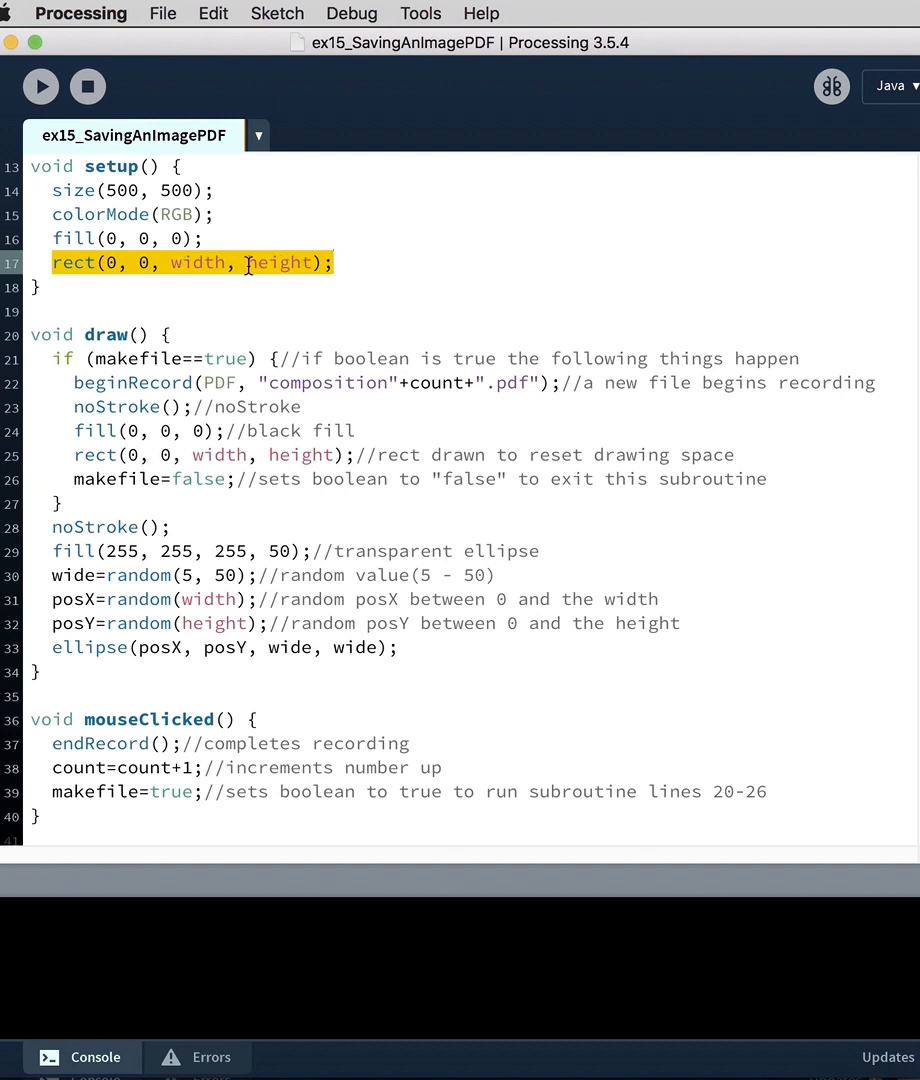
{"action": "mouse_move", "coordinate": [281, 340]}
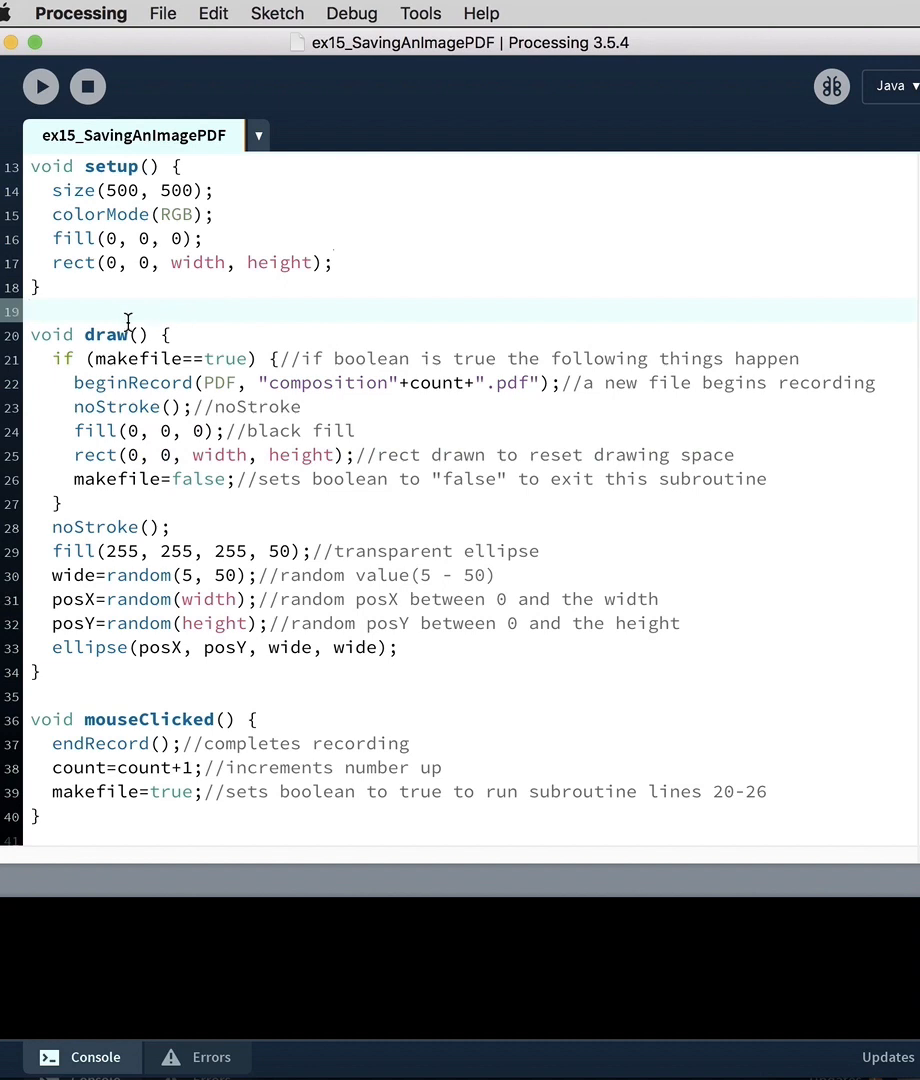
{"action": "mouse_move", "coordinate": [75, 353]}
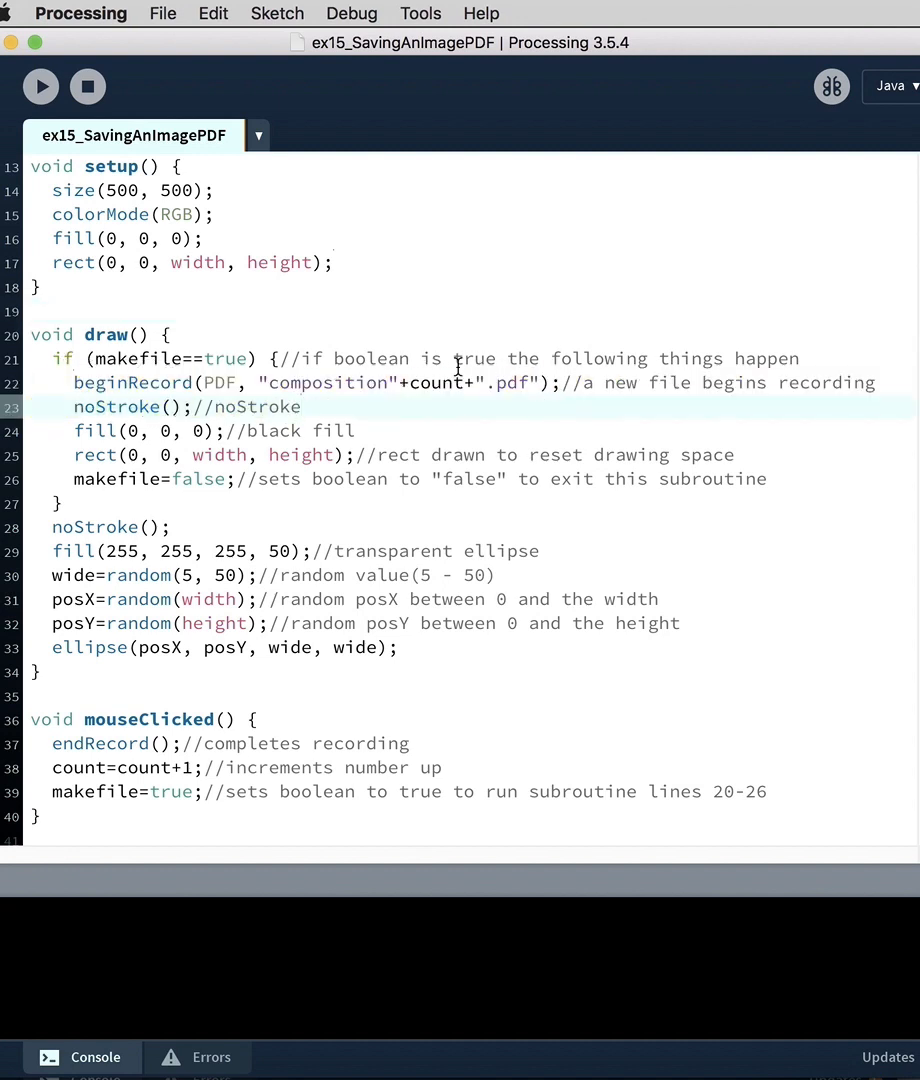
{"action": "mouse_move", "coordinate": [400, 370]}
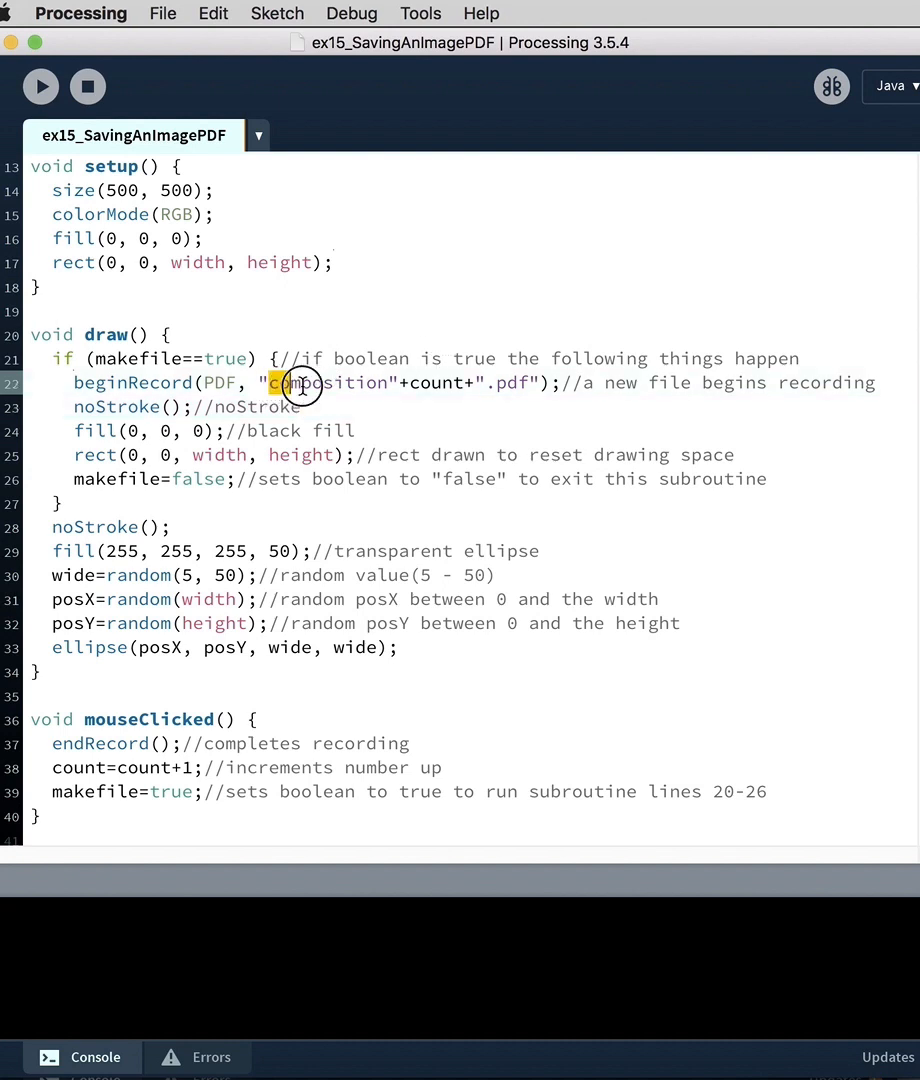
{"action": "double_click", "coordinate": [330, 382]}
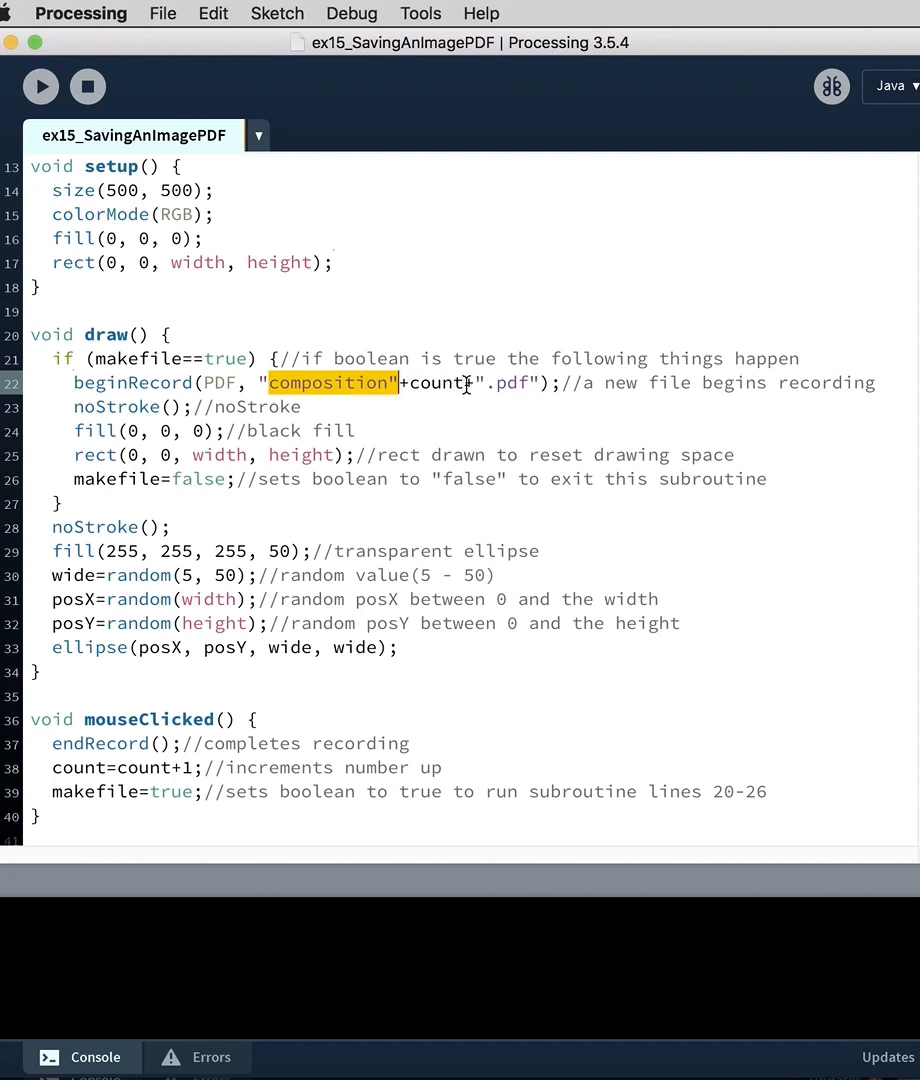
{"action": "scroll", "scroll_direction": "up", "scroll_amount": 3}
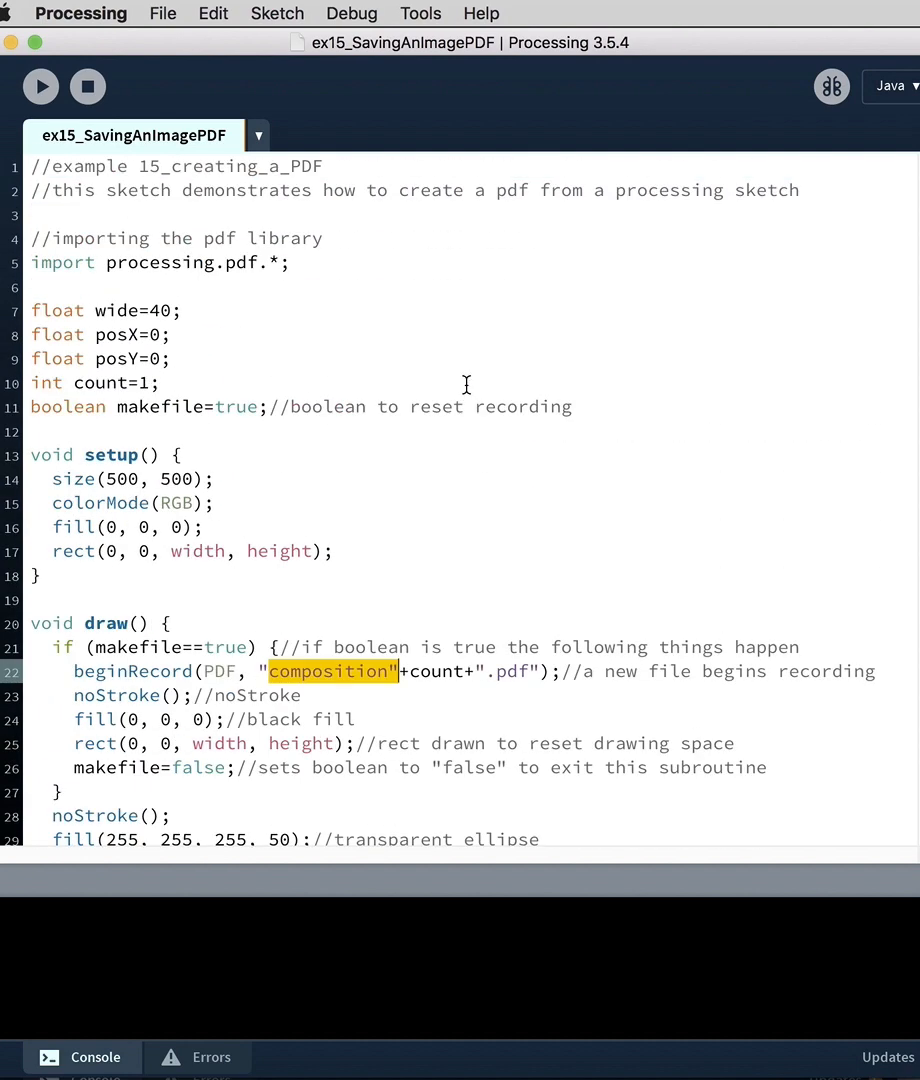
{"action": "scroll", "scroll_direction": "down", "scroll_amount": 3}
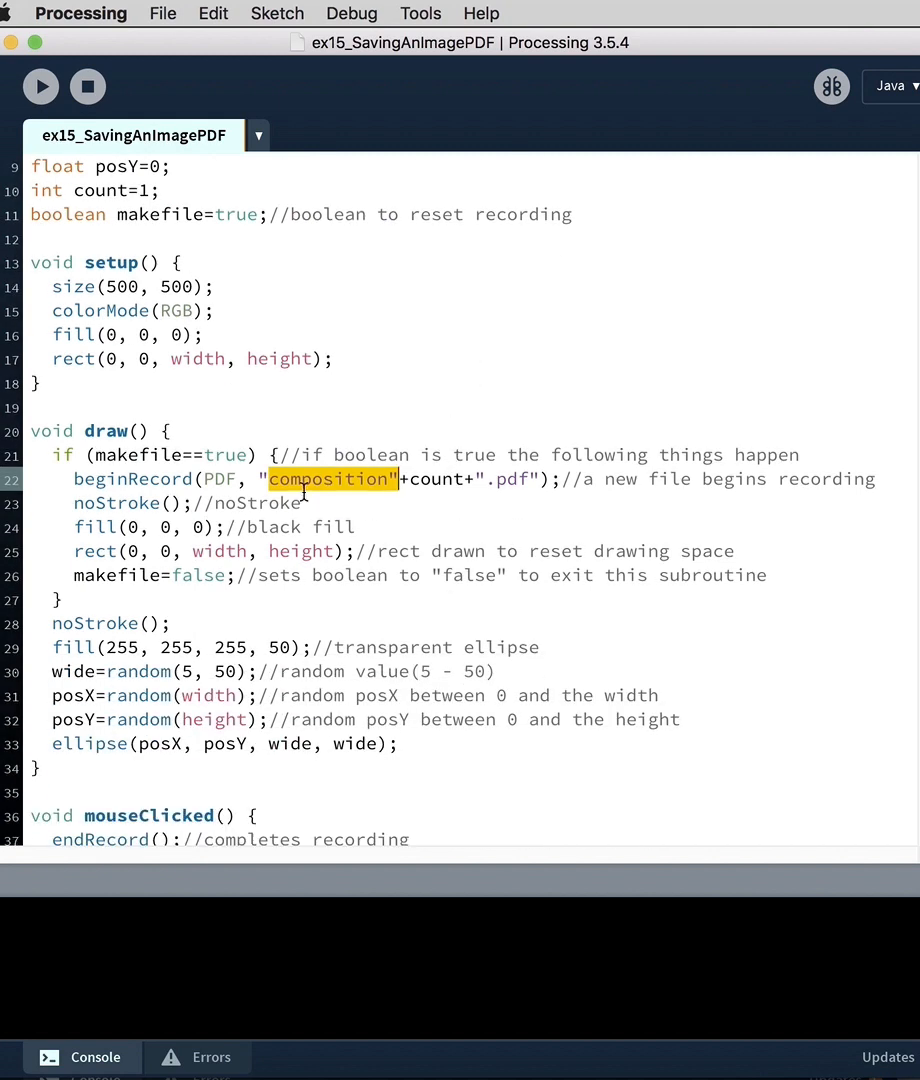
{"action": "mouse_move", "coordinate": [530, 480]}
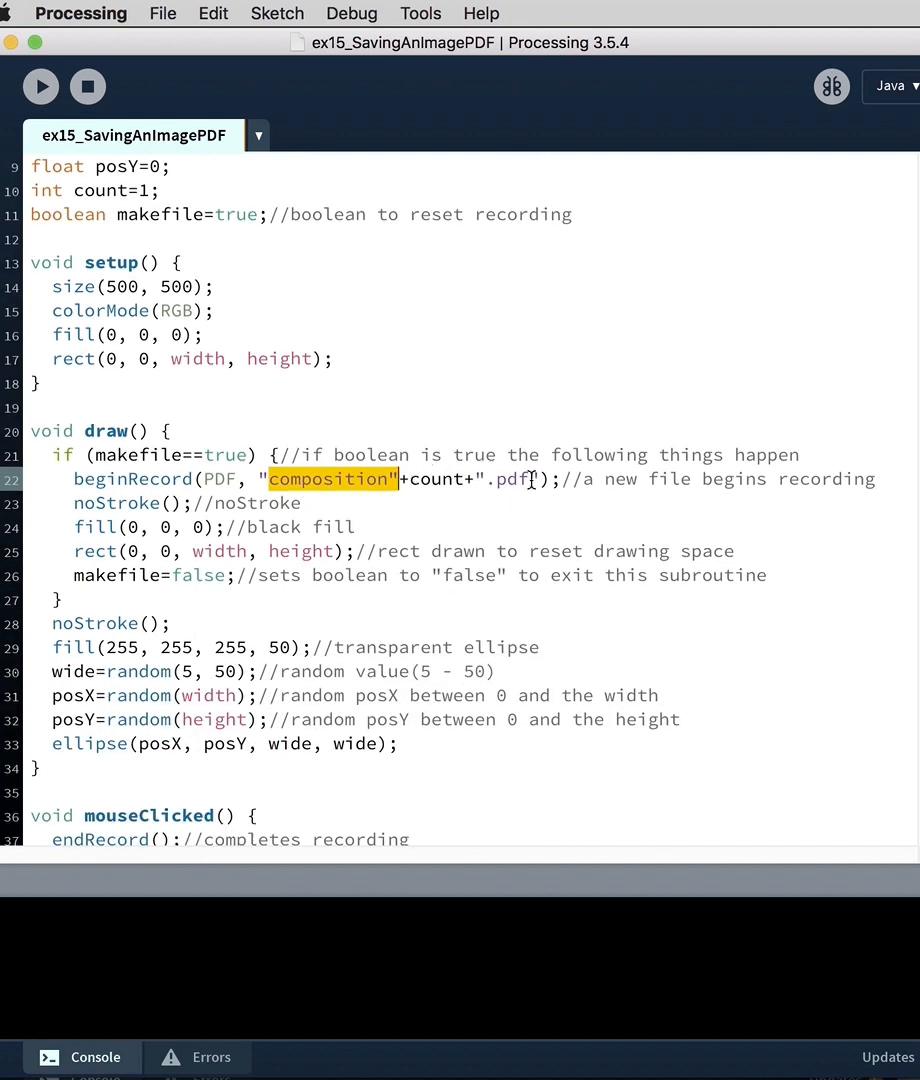
{"action": "mouse_move", "coordinate": [555, 510]}
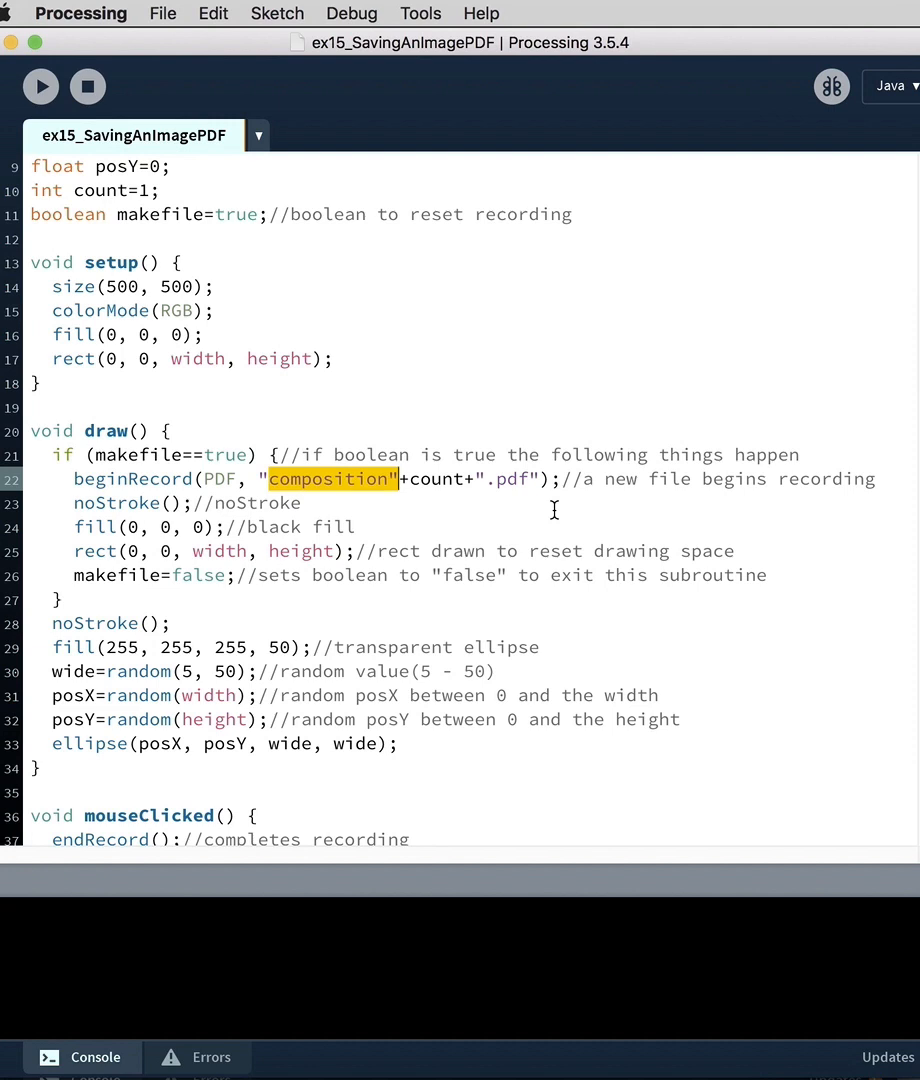
{"action": "scroll", "scroll_direction": "down", "scroll_amount": 3}
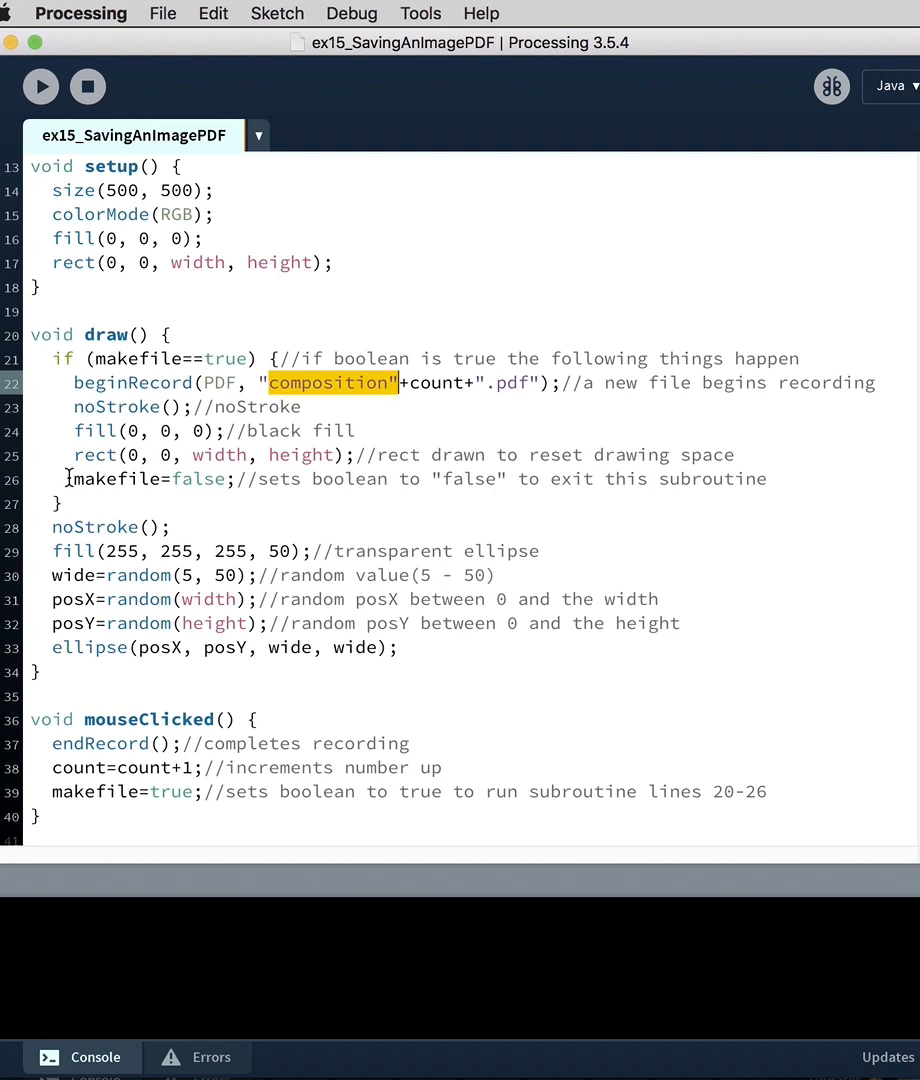
{"action": "mouse_move", "coordinate": [94, 475]}
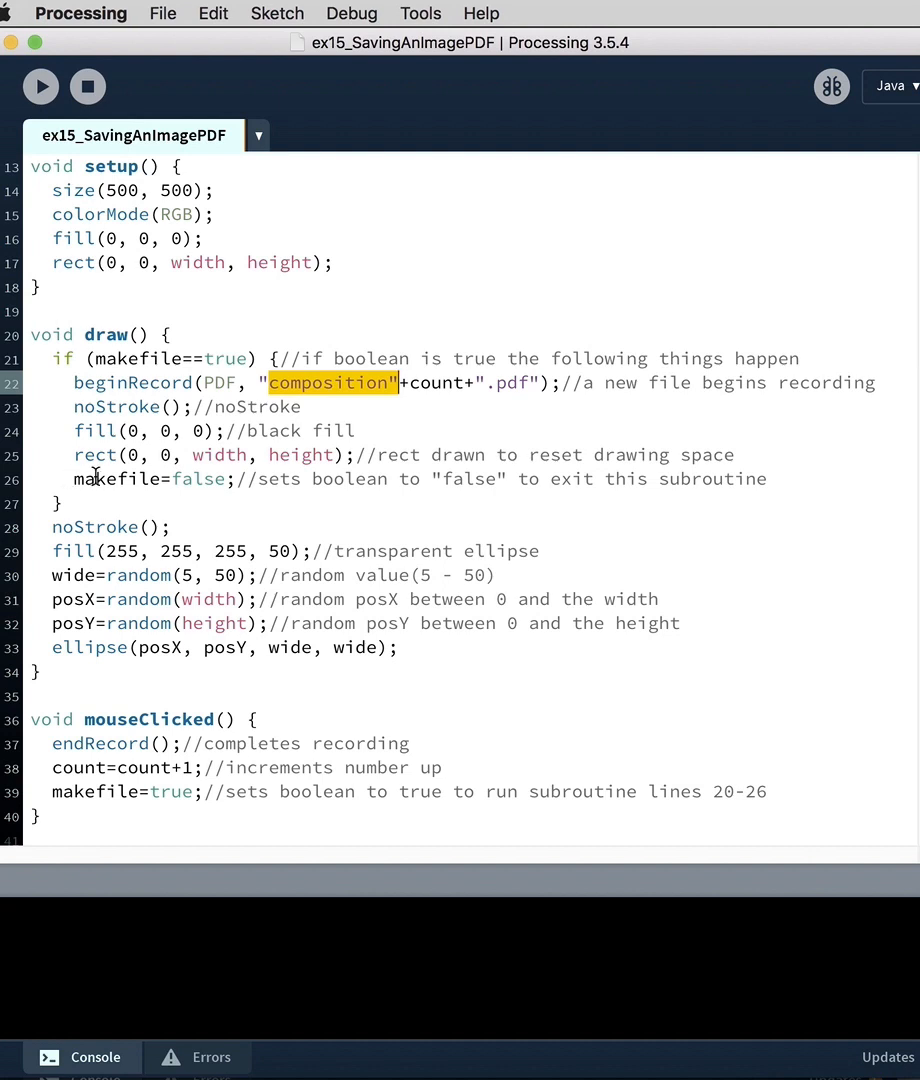
{"action": "left_click", "coordinate": [66, 505]}
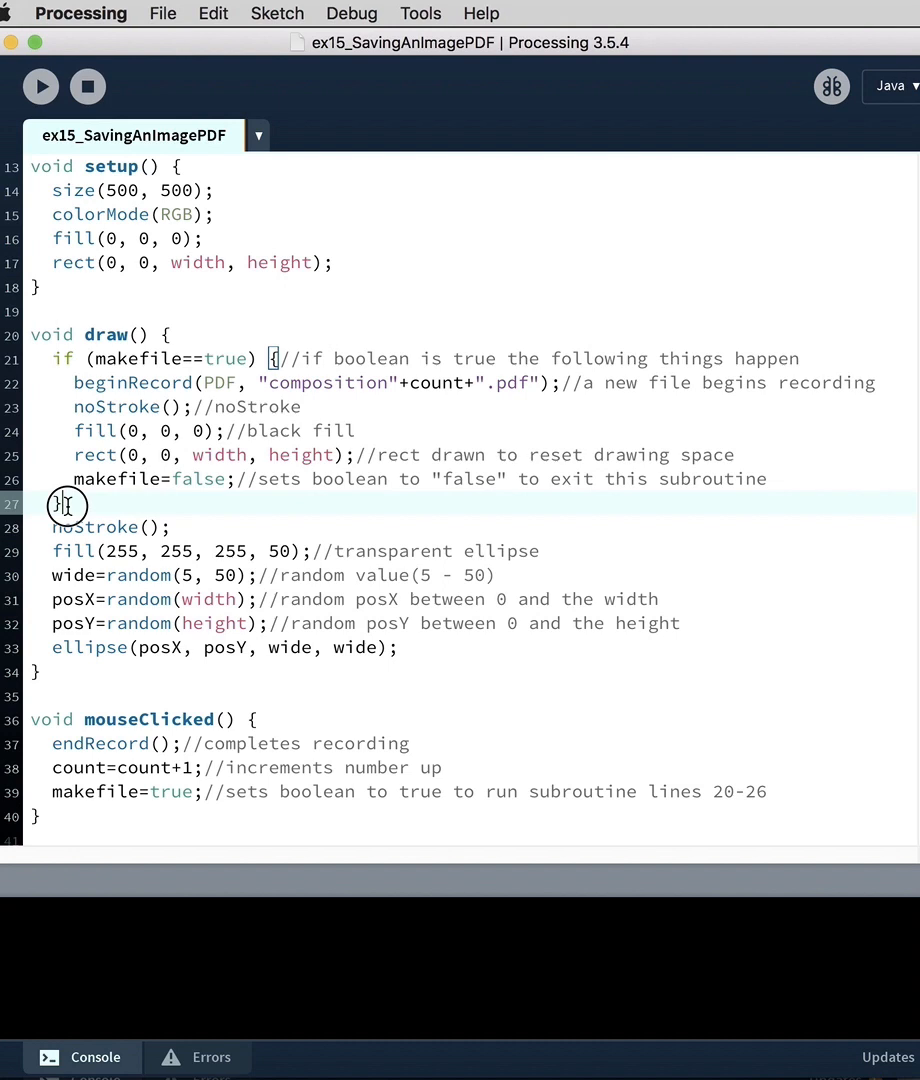
{"action": "left_click_drag", "start_coordinate": [63, 505], "coordinate": [83, 628]}
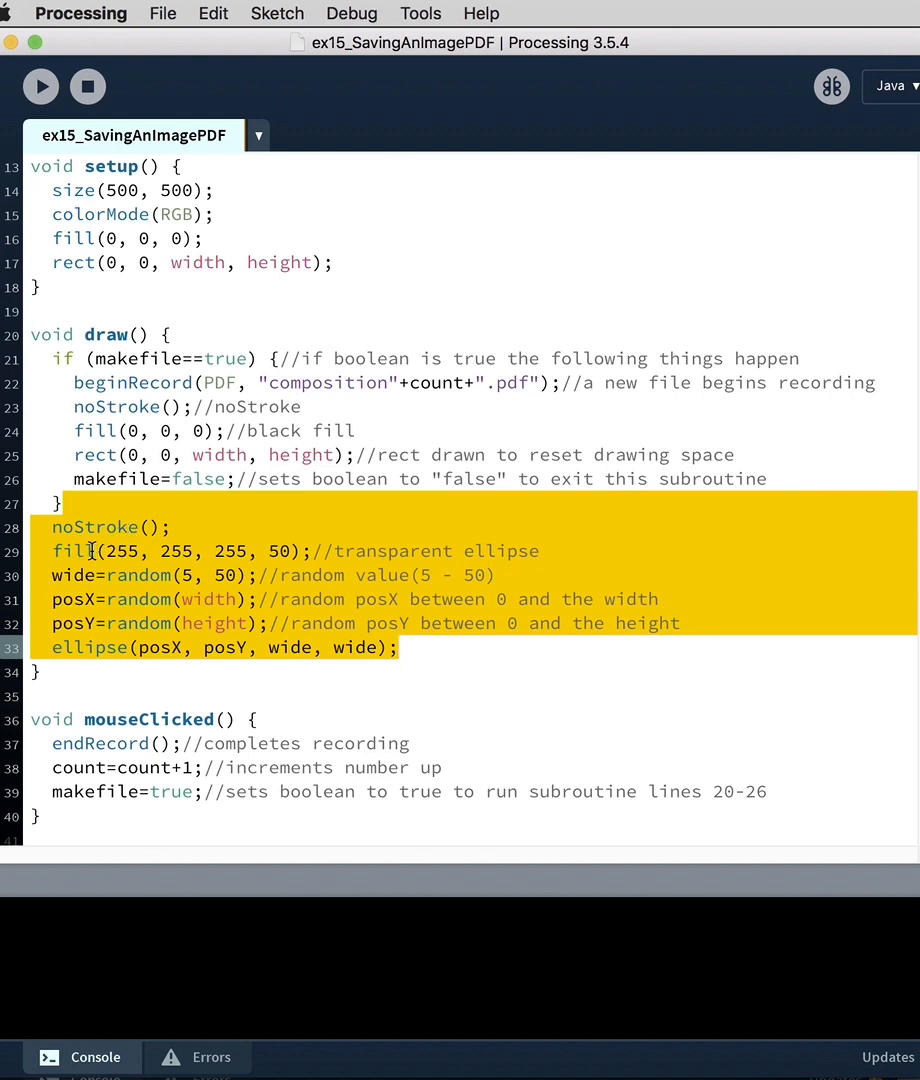
{"action": "mouse_move", "coordinate": [268, 551]}
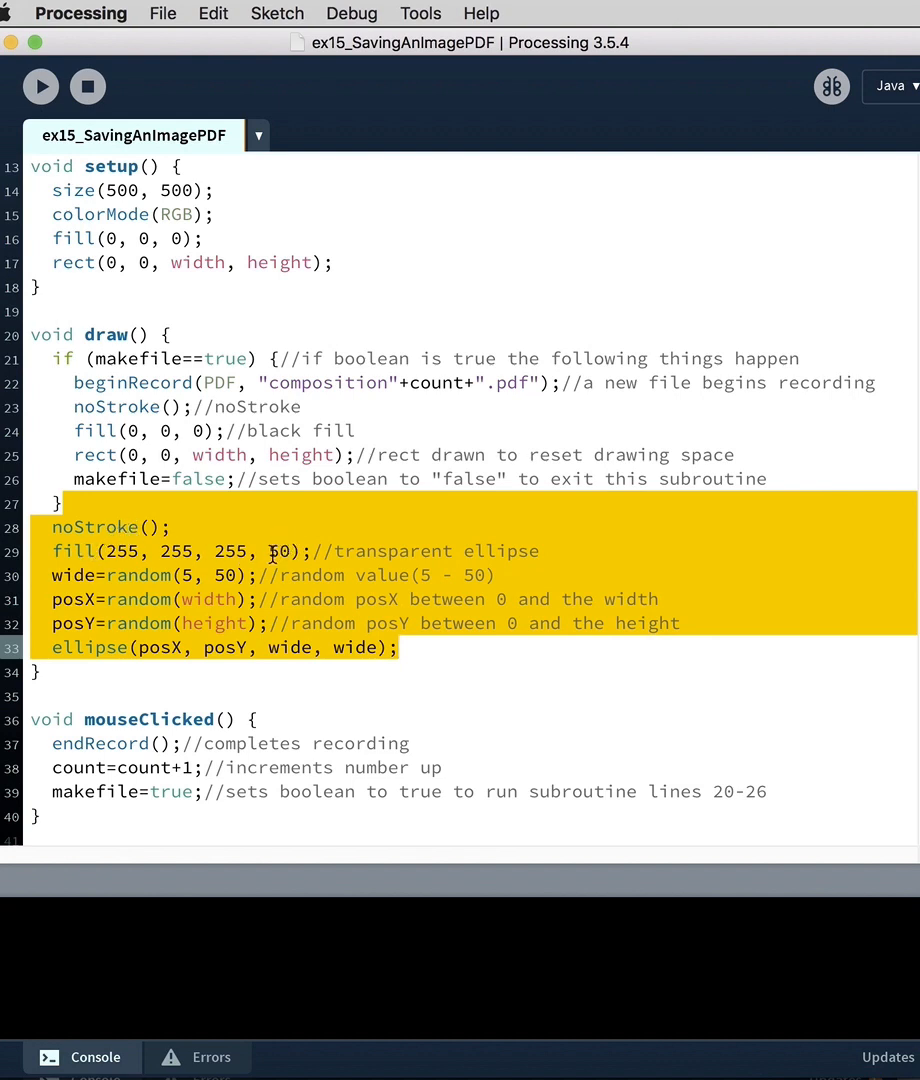
{"action": "left_click", "coordinate": [152, 575]}
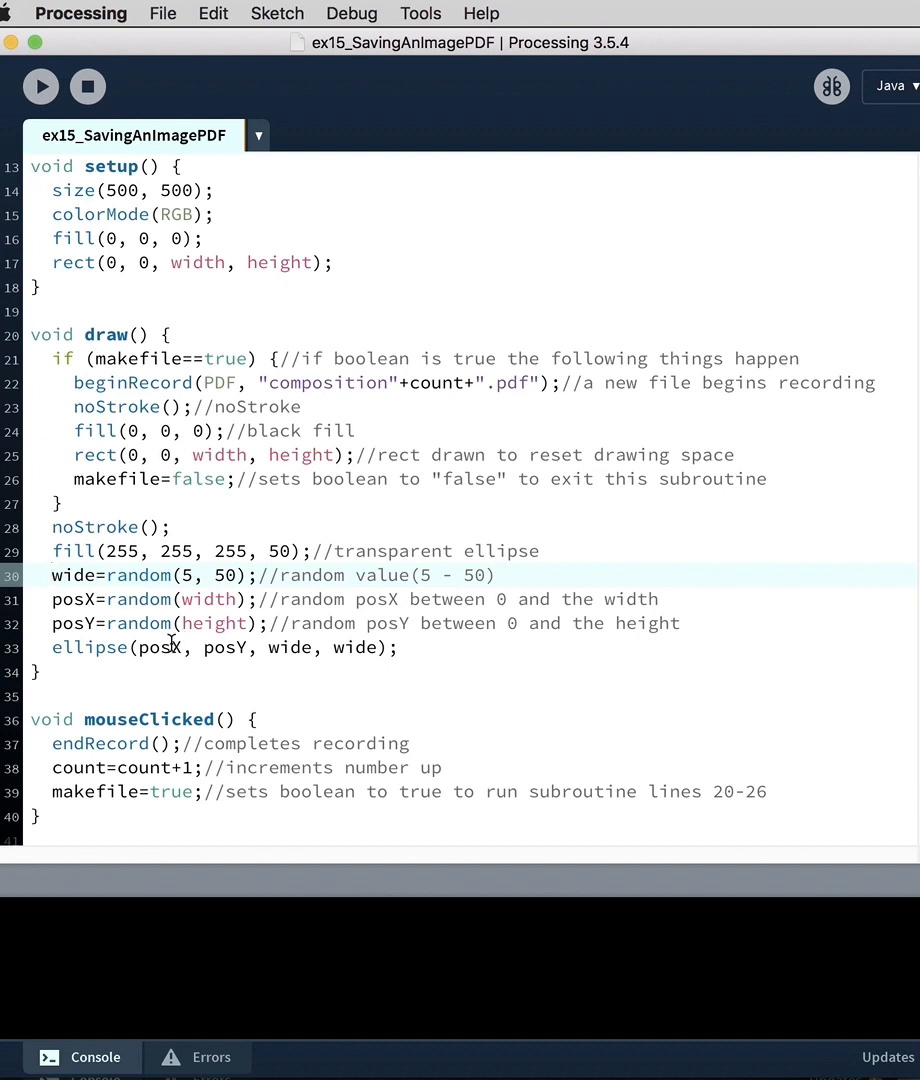
{"action": "mouse_move", "coordinate": [178, 711]}
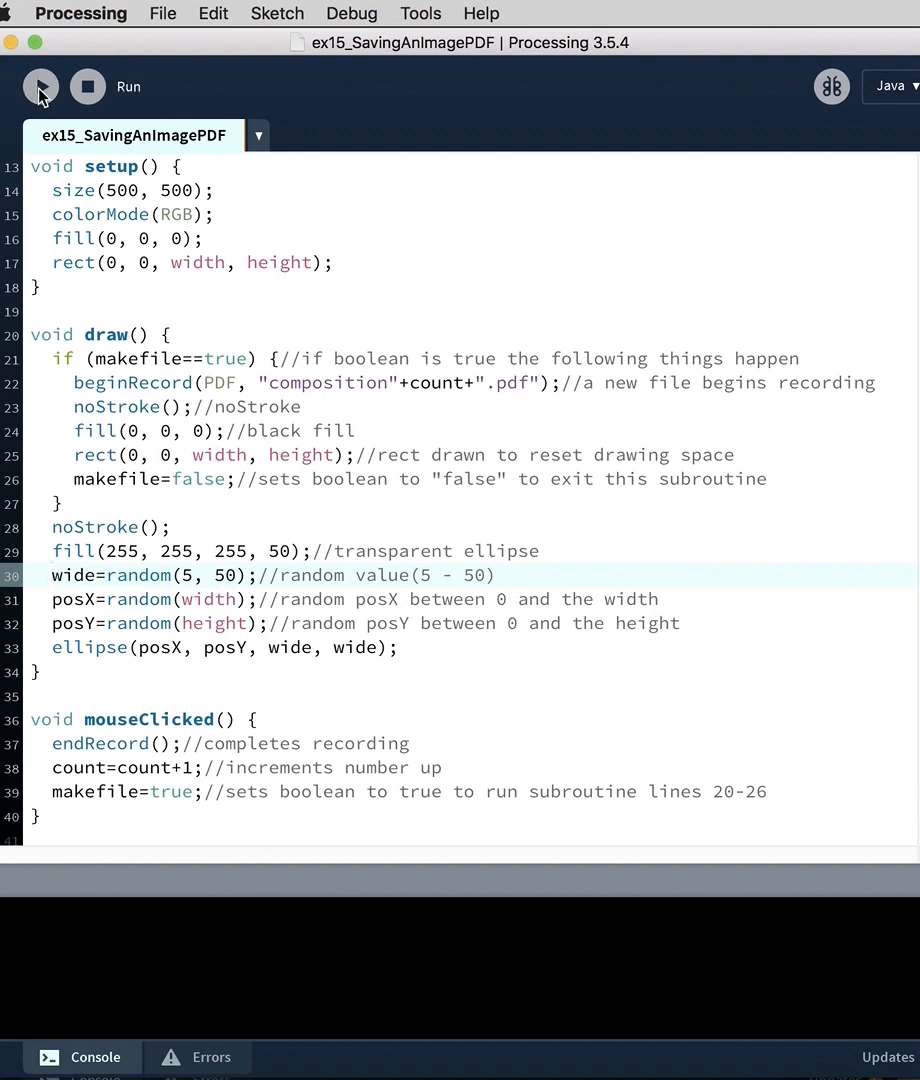
Step: Run the sketch, save the drawn circles as PDFs by clicking, then close it
{"action": "left_click", "coordinate": [40, 86]}
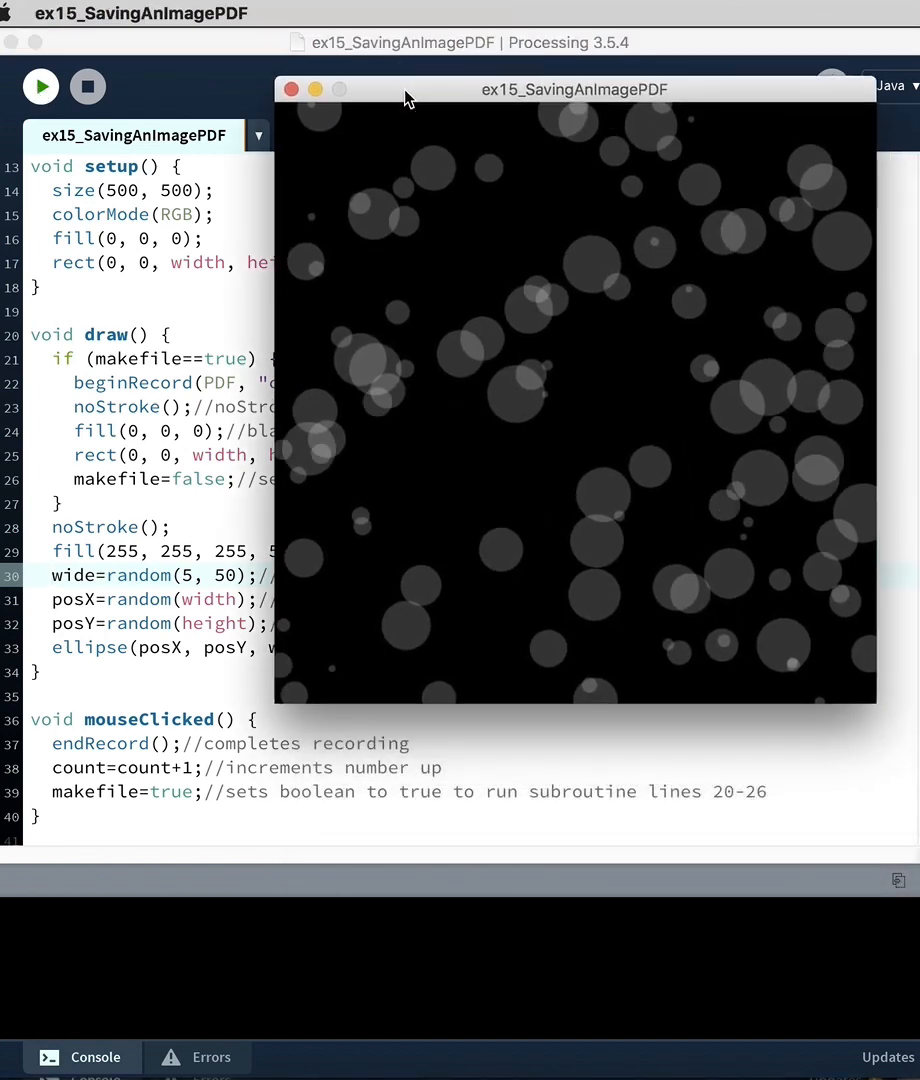
{"action": "left_click", "coordinate": [471, 402]}
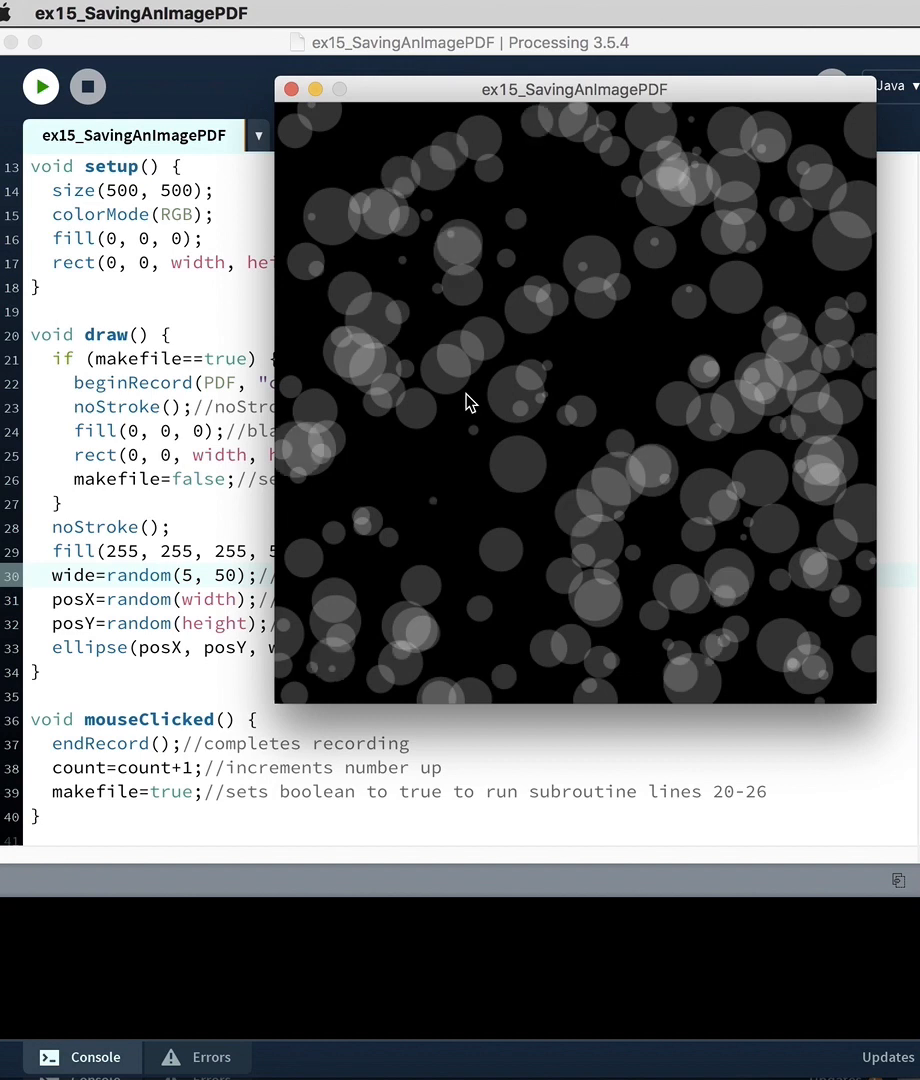
{"action": "left_click", "coordinate": [466, 395]}
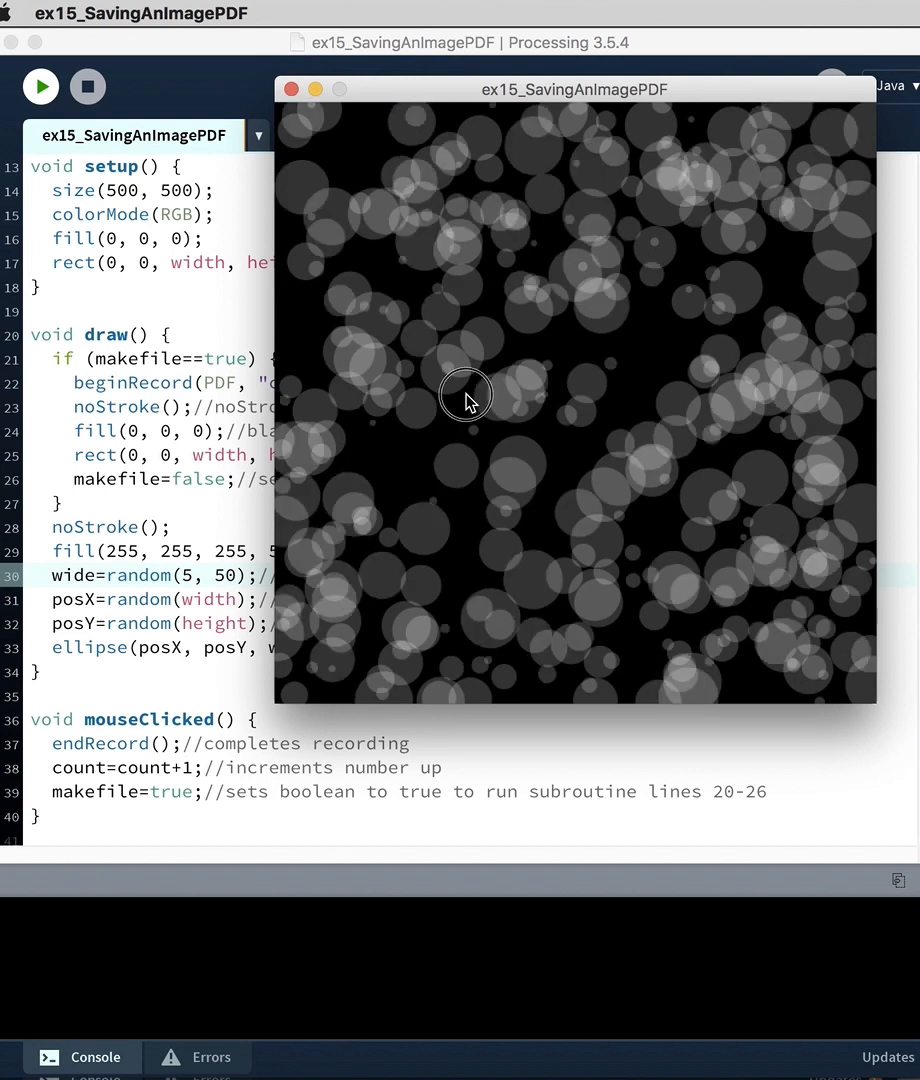
{"action": "left_click", "coordinate": [466, 394]}
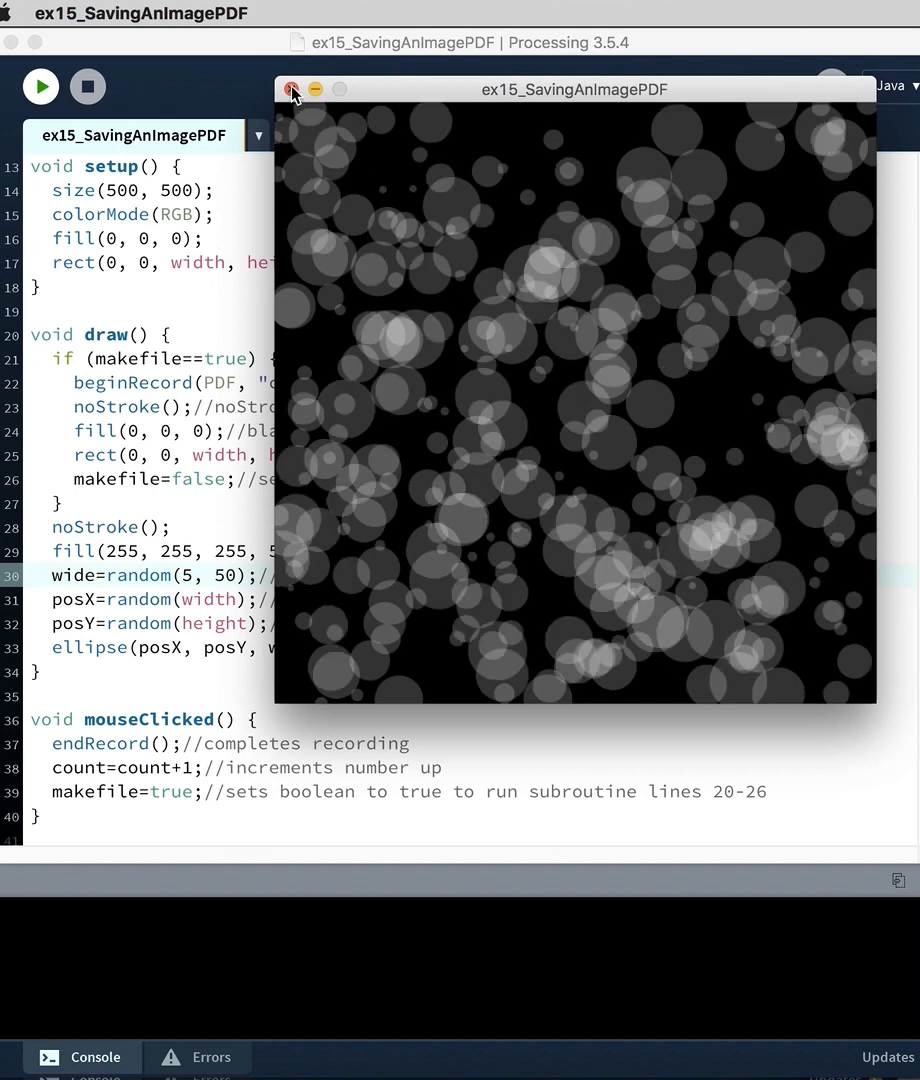
{"action": "left_click", "coordinate": [293, 89]}
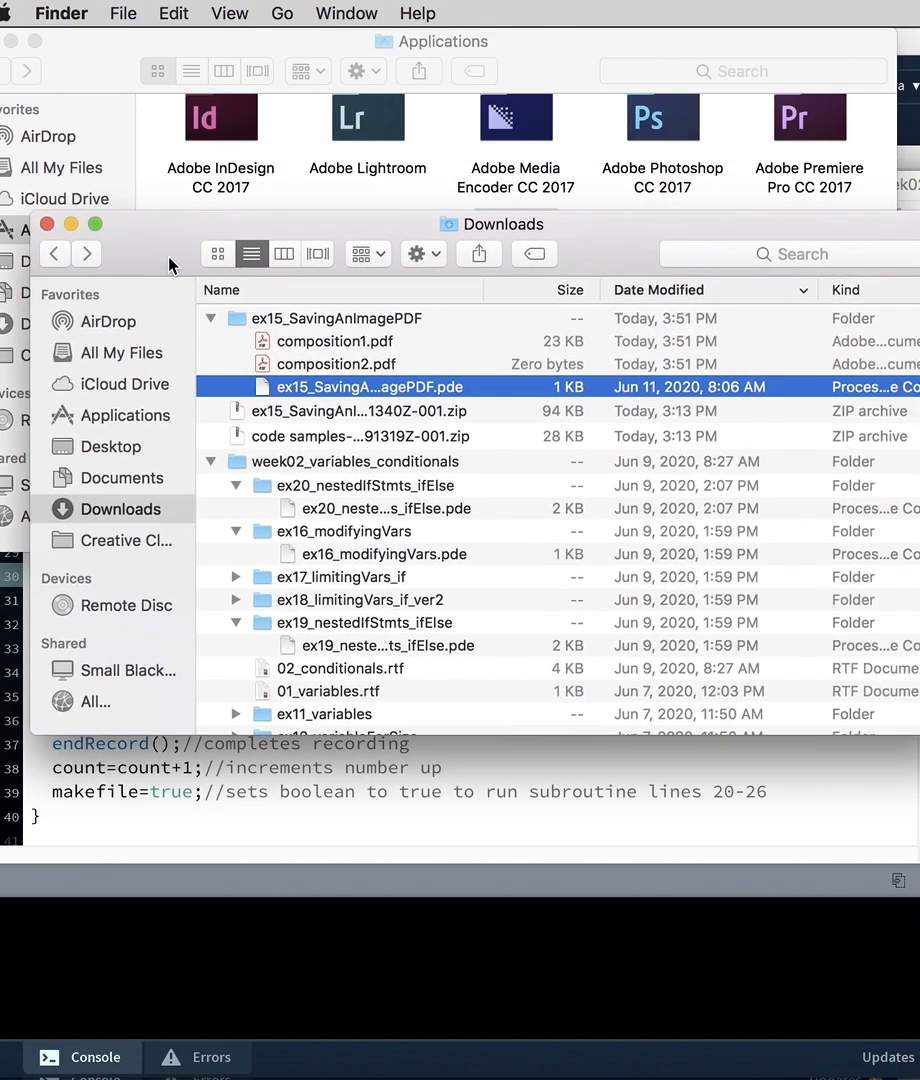
Step: Quick Look composition1.pdf in Downloads to view the white circles on black
{"action": "left_click", "coordinate": [335, 341]}
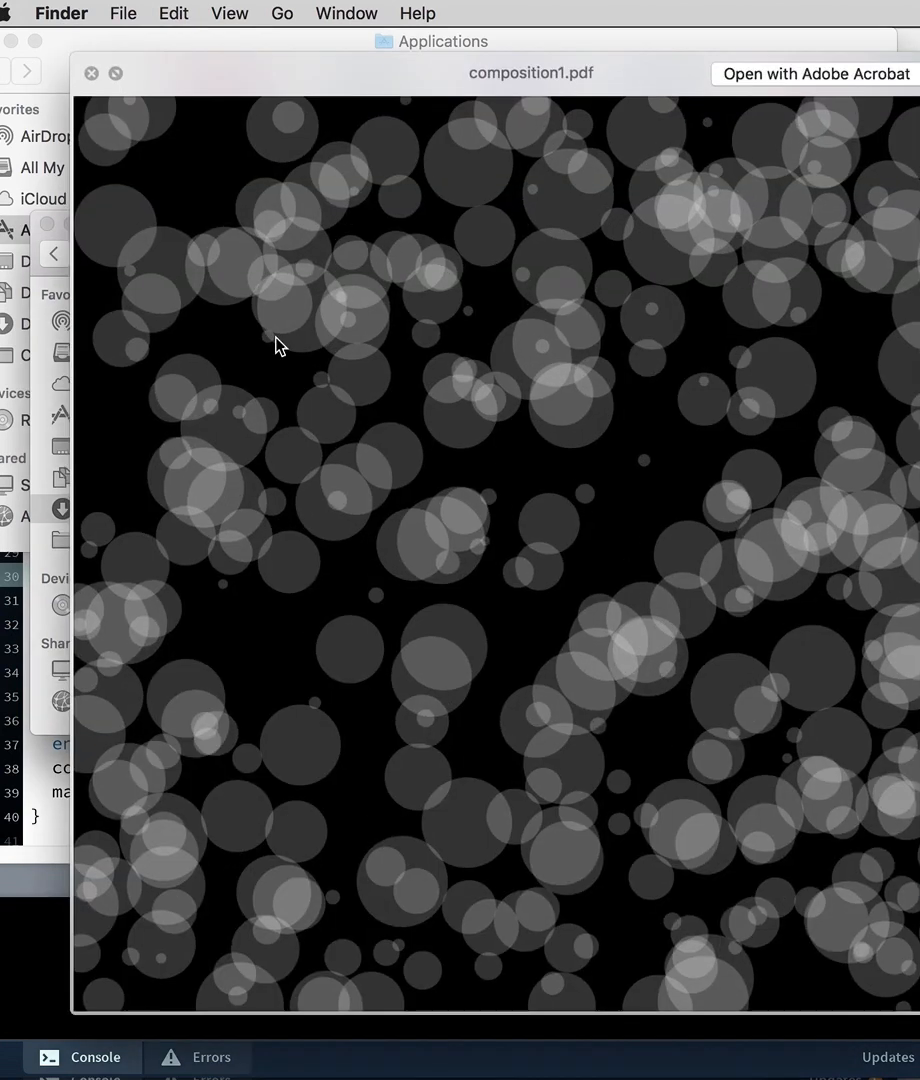
{"action": "mouse_move", "coordinate": [304, 338]}
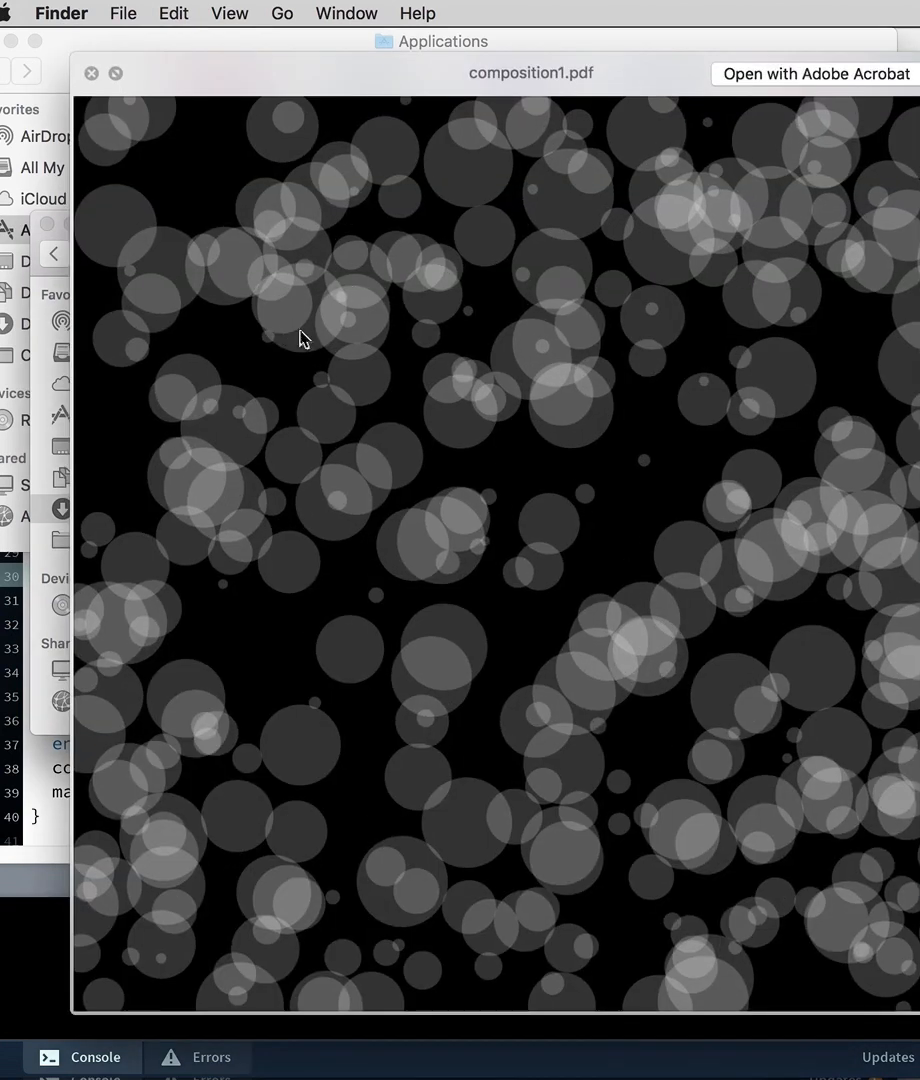